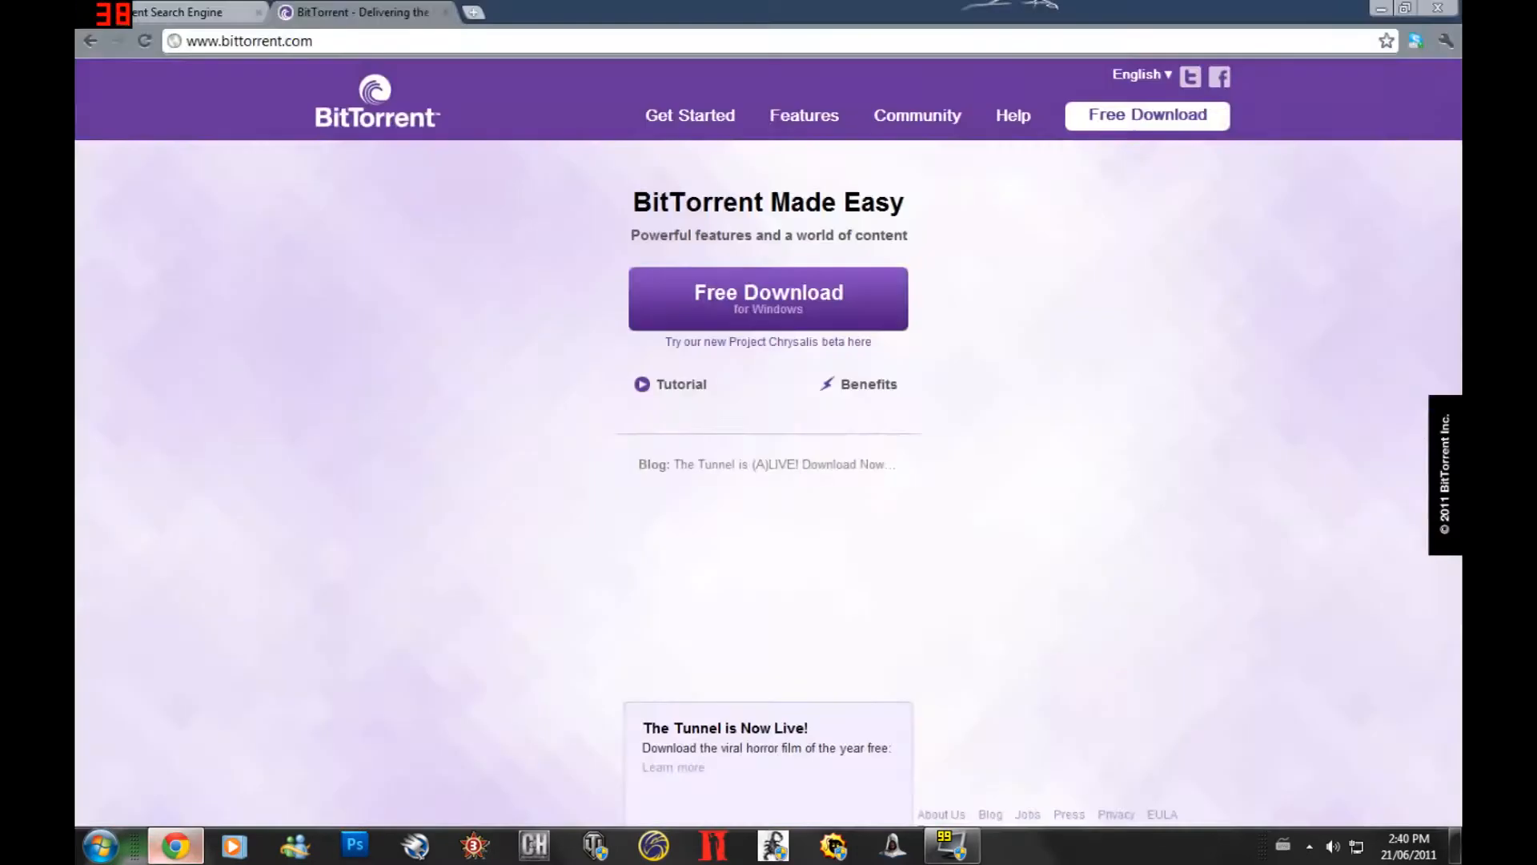
mouse_move(374, 101)
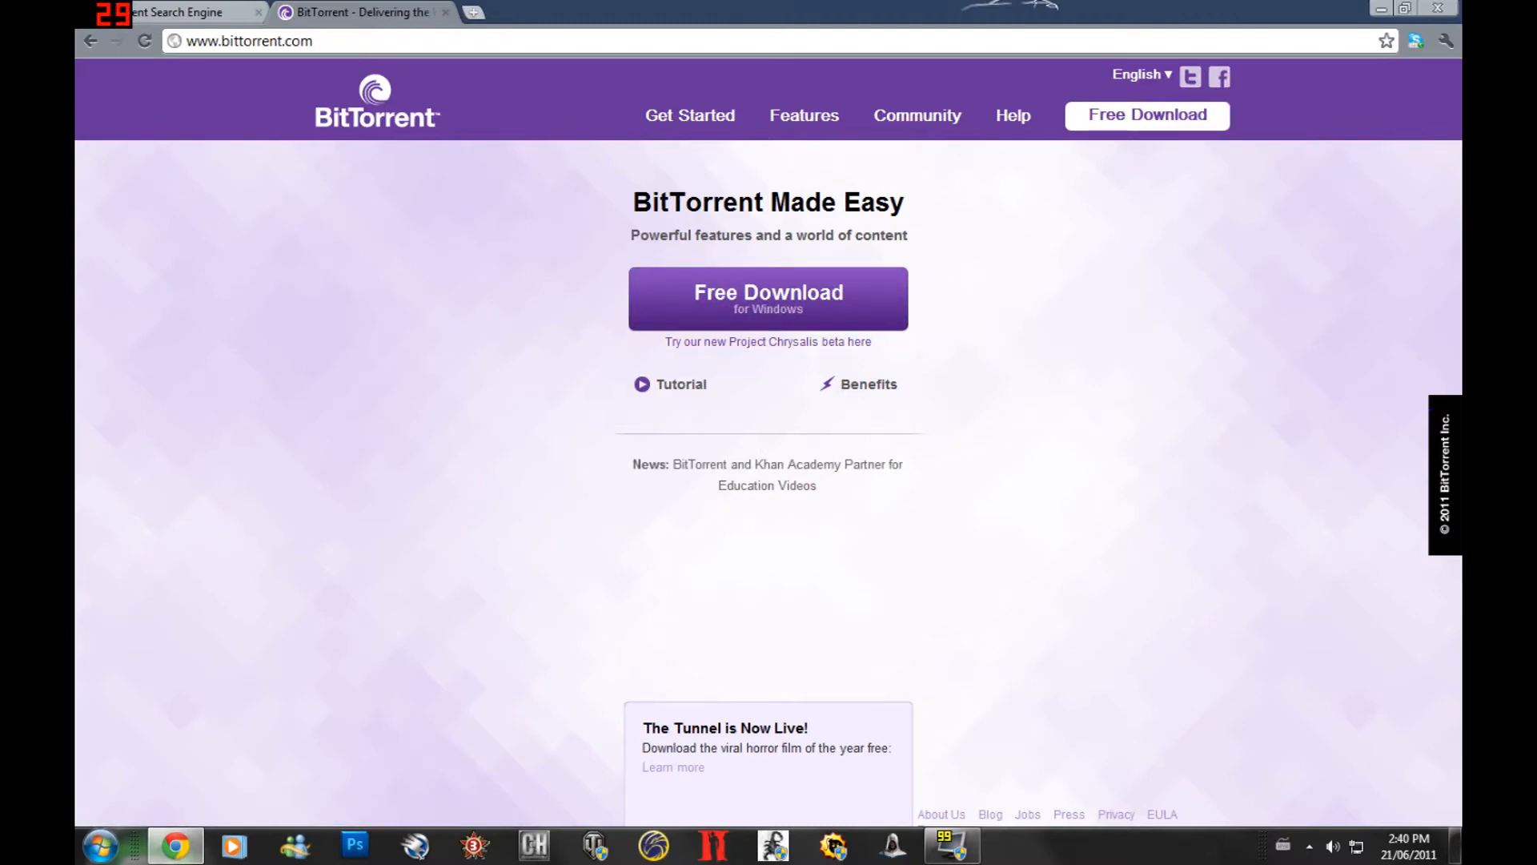
Close the bittorrent.com page so the Torrentz home page is showing
click(177, 11)
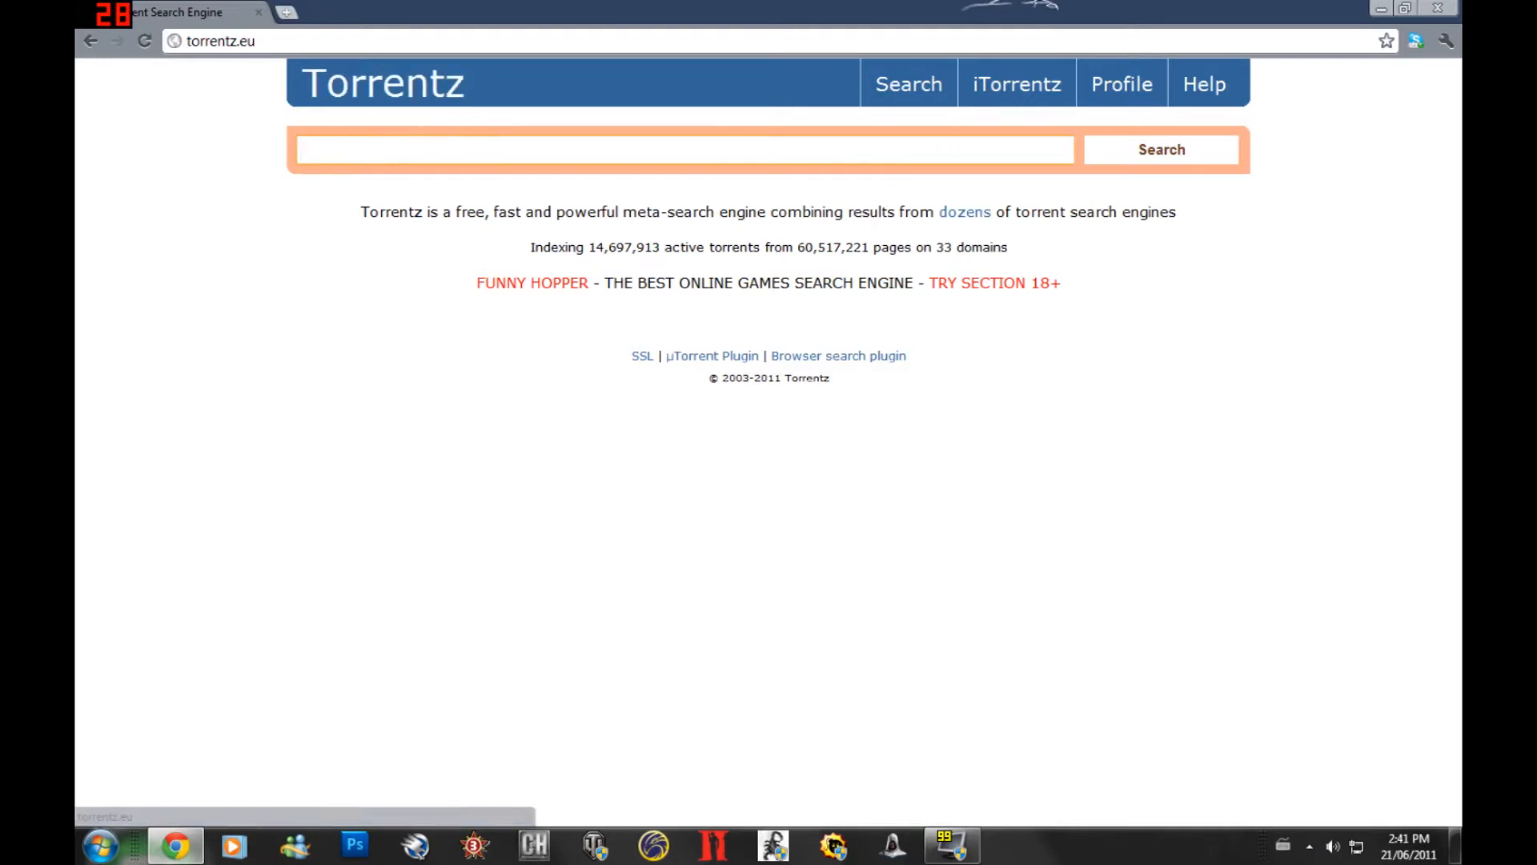
Enter 'da vinci' in the Torrentz search box to bring up query suggestions
click(687, 149)
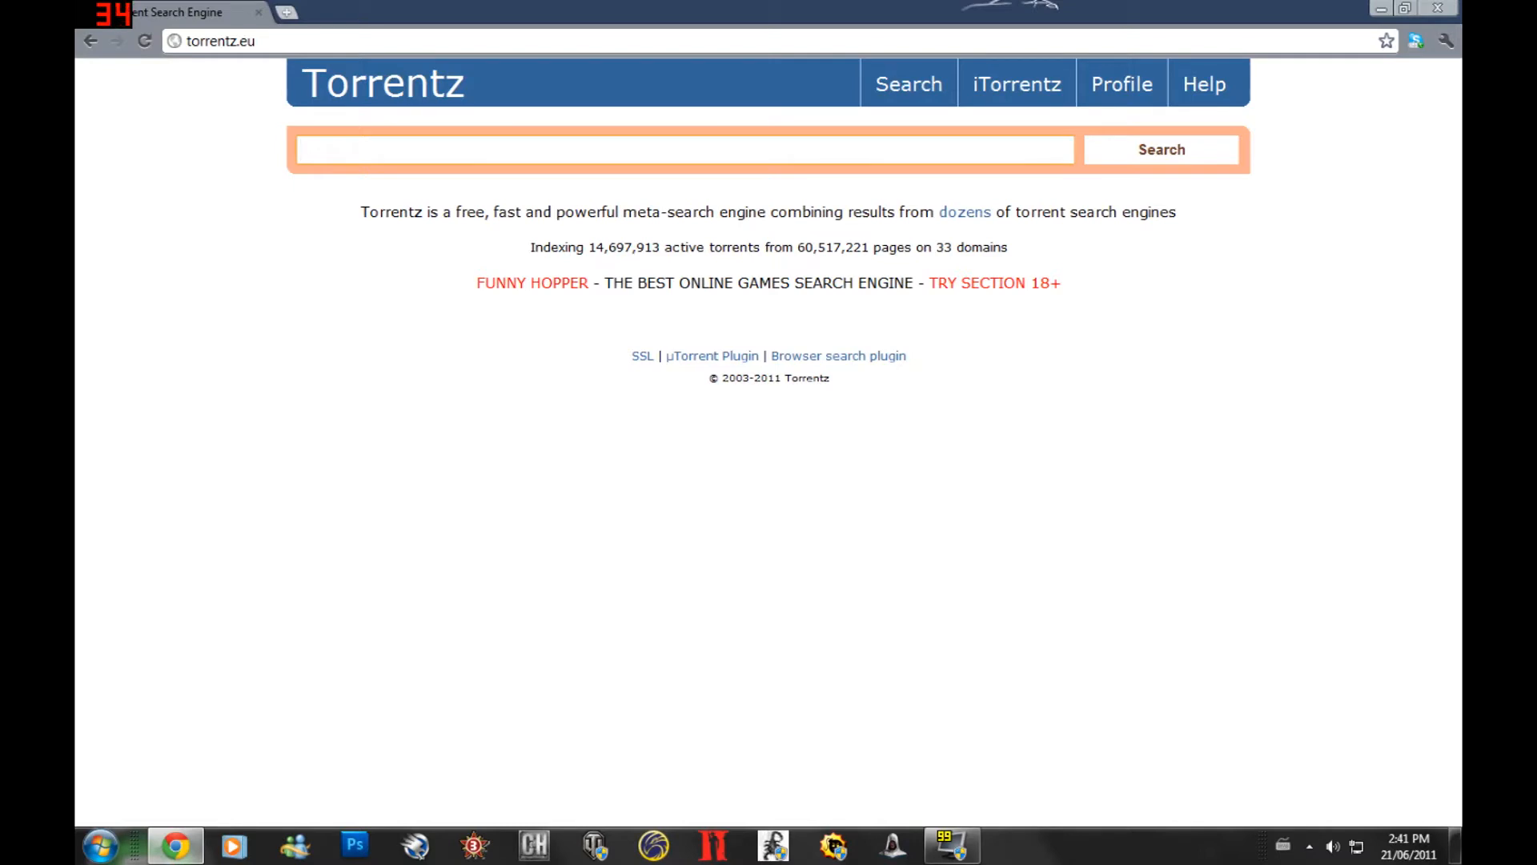
click(685, 149)
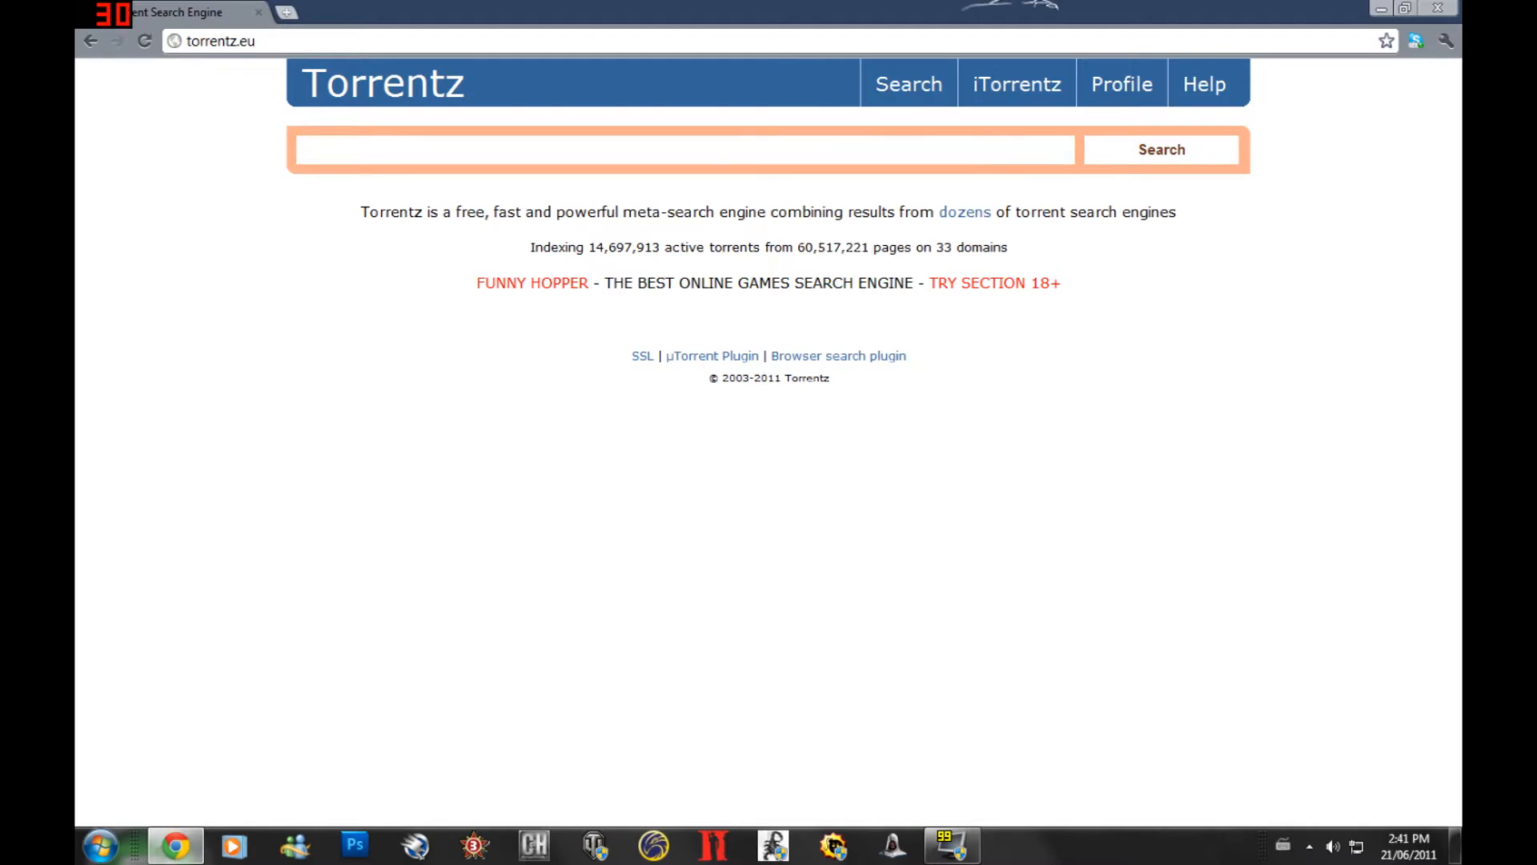
drag(587, 246, 740, 246)
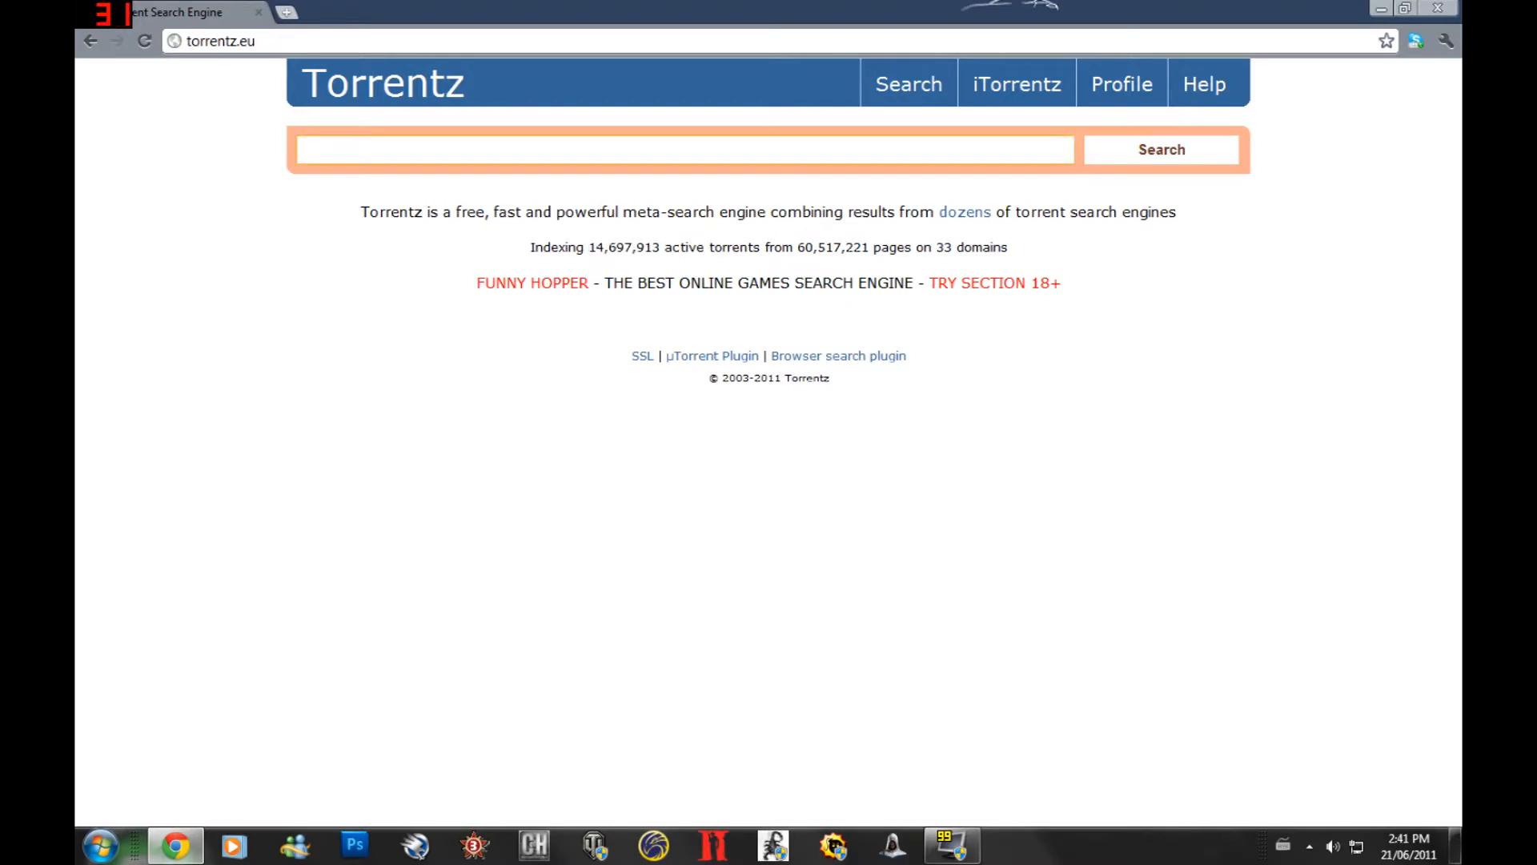
text(da vinci)
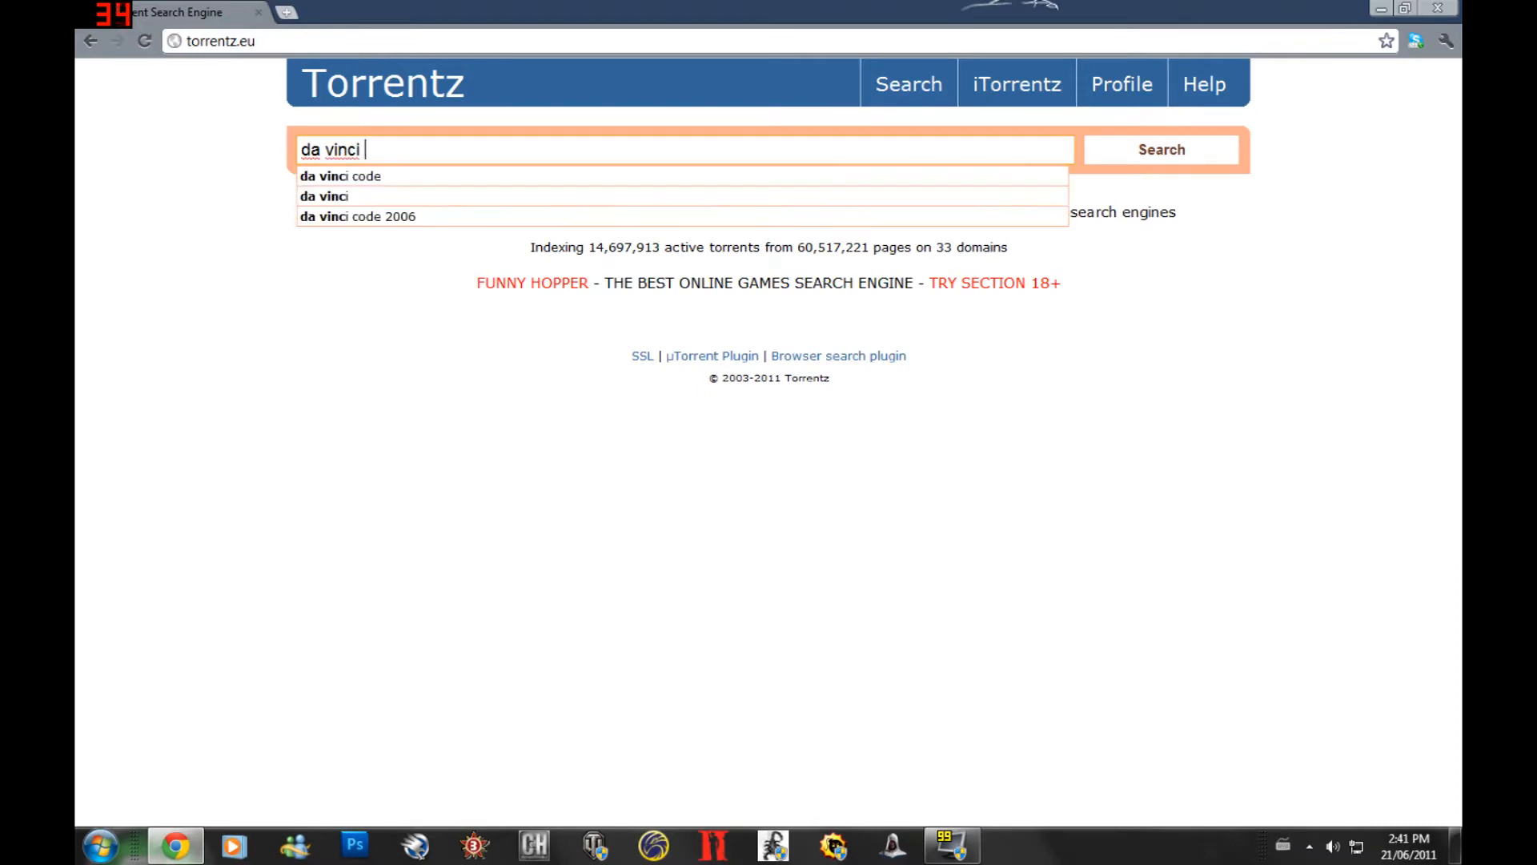
Search Torrentz for 'da vinci code' and choose The Da Vinci CodeDvDrip result
click(339, 176)
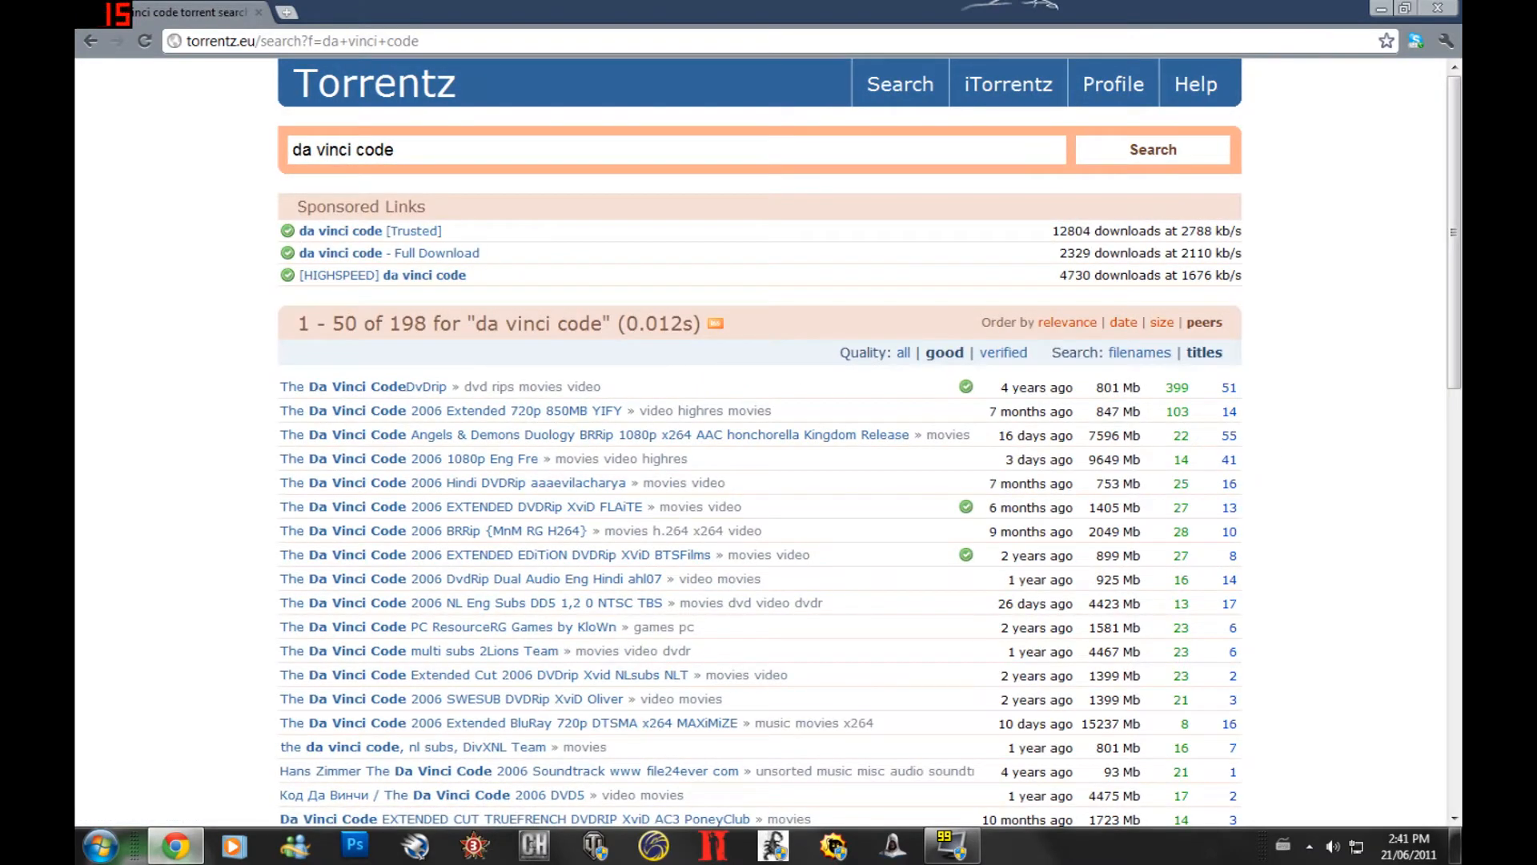
mouse_move(411, 458)
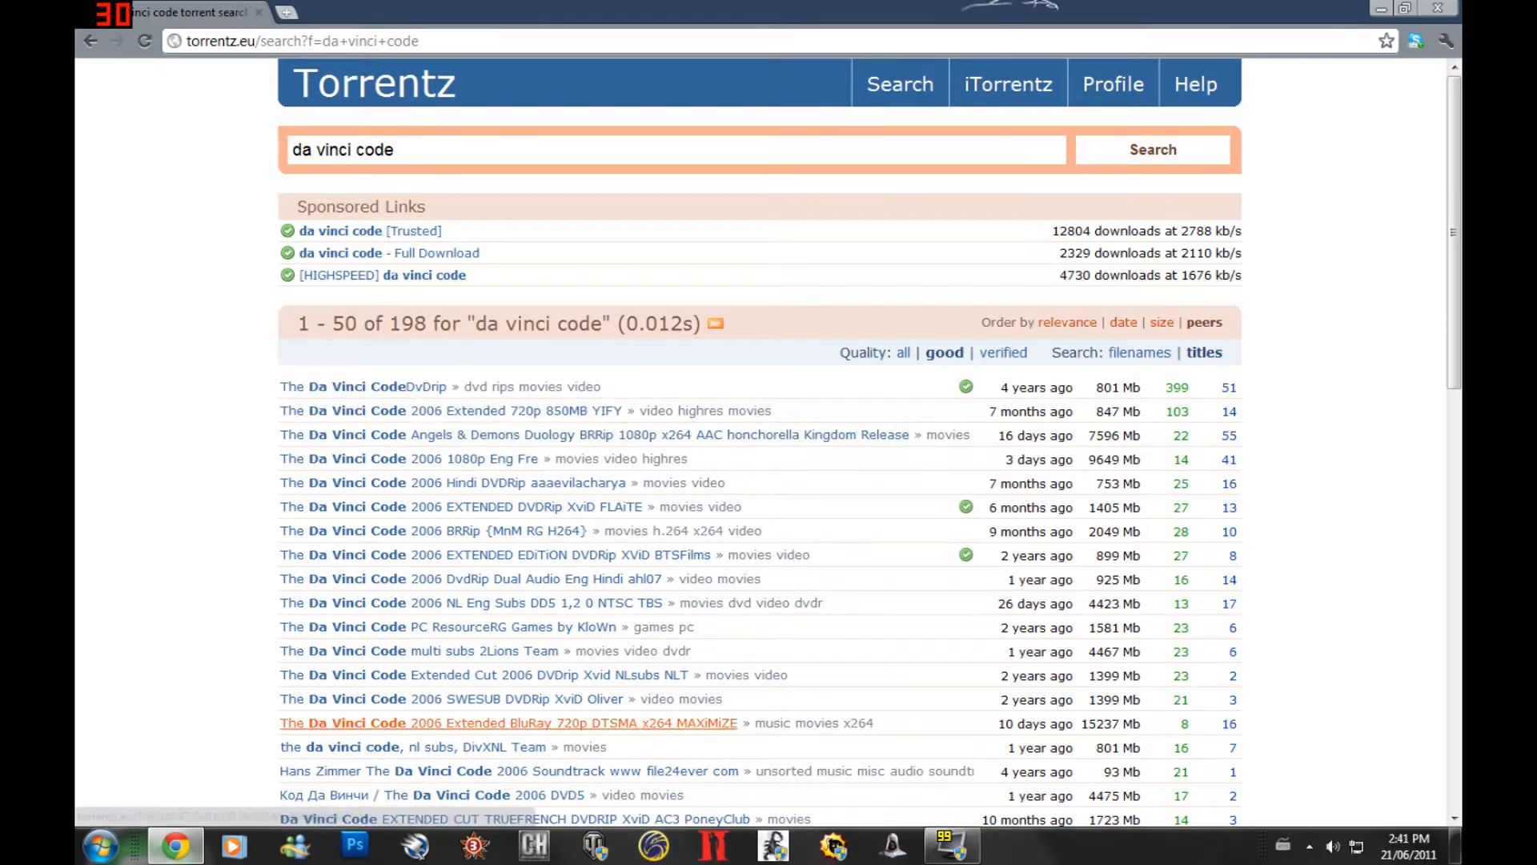
scroll(down, 3)
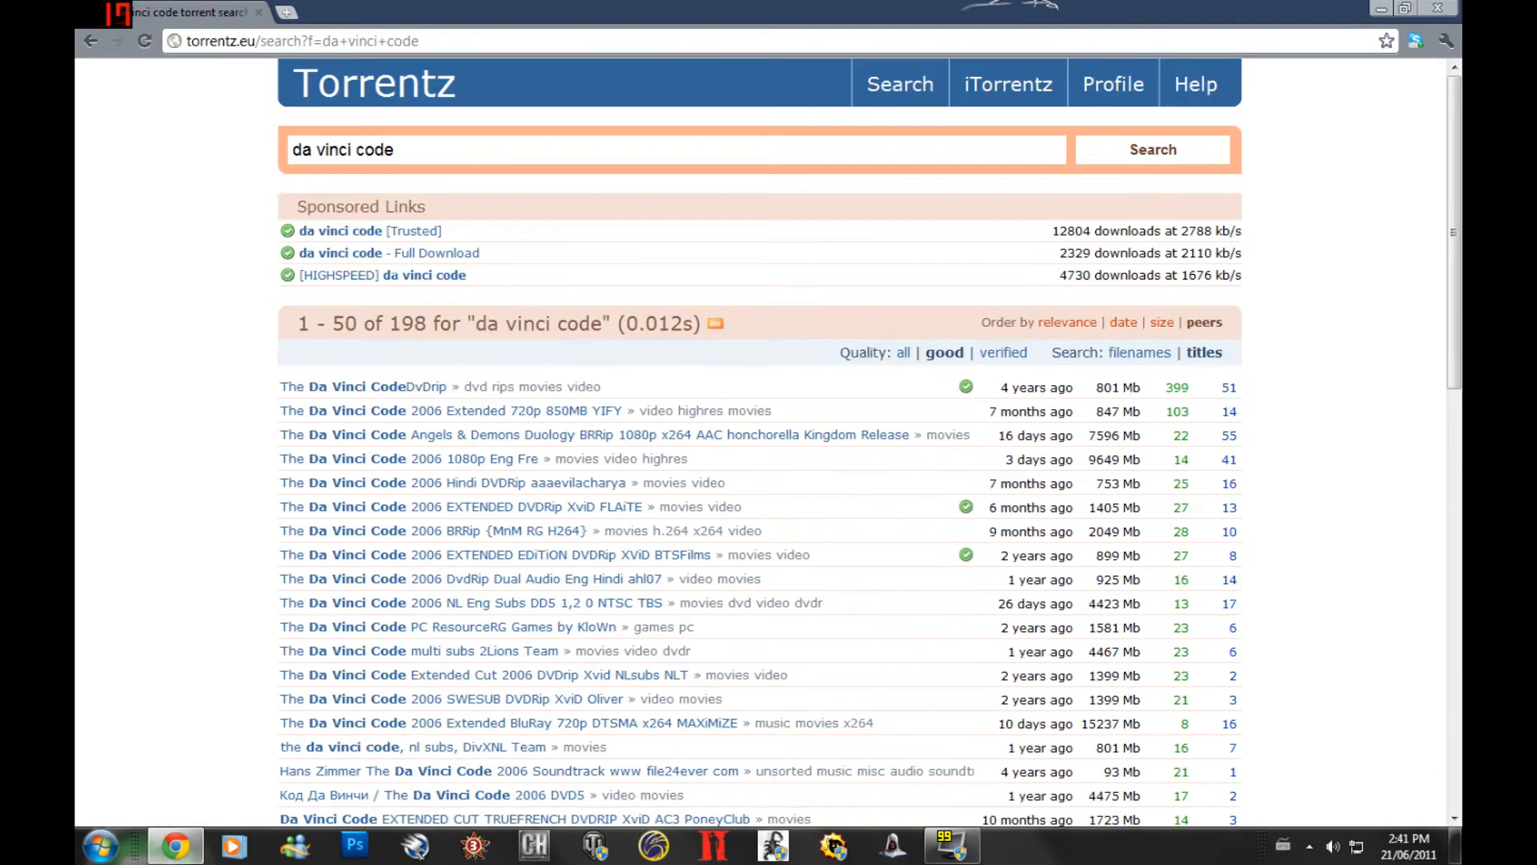
double_click(1117, 385)
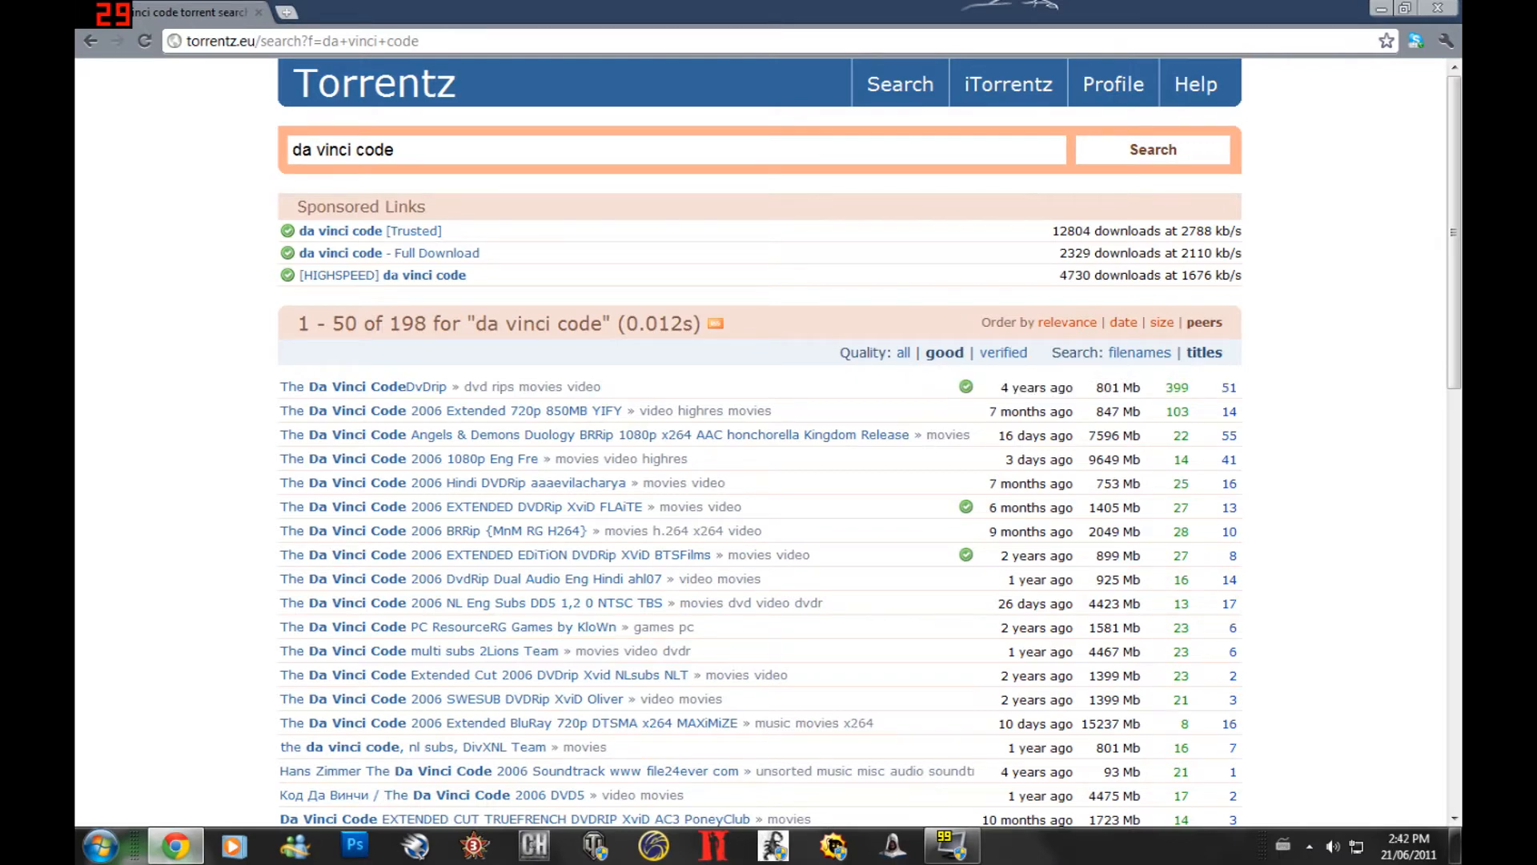
click(363, 386)
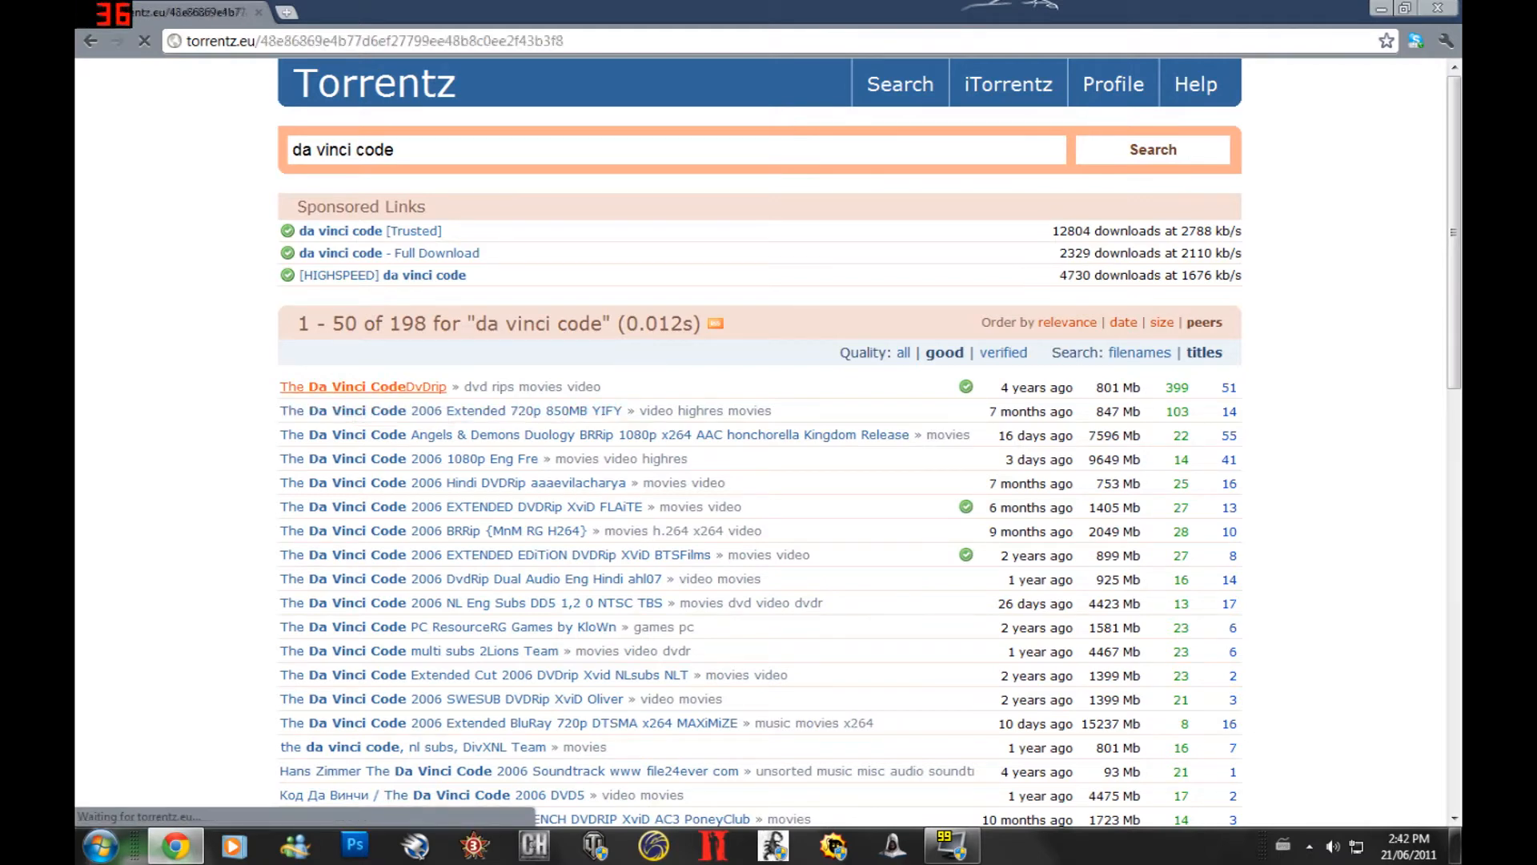
Go to the btjunkie.org download location for The Da Vinci Code 2006 DvDrip Eng aXXo
click(362, 385)
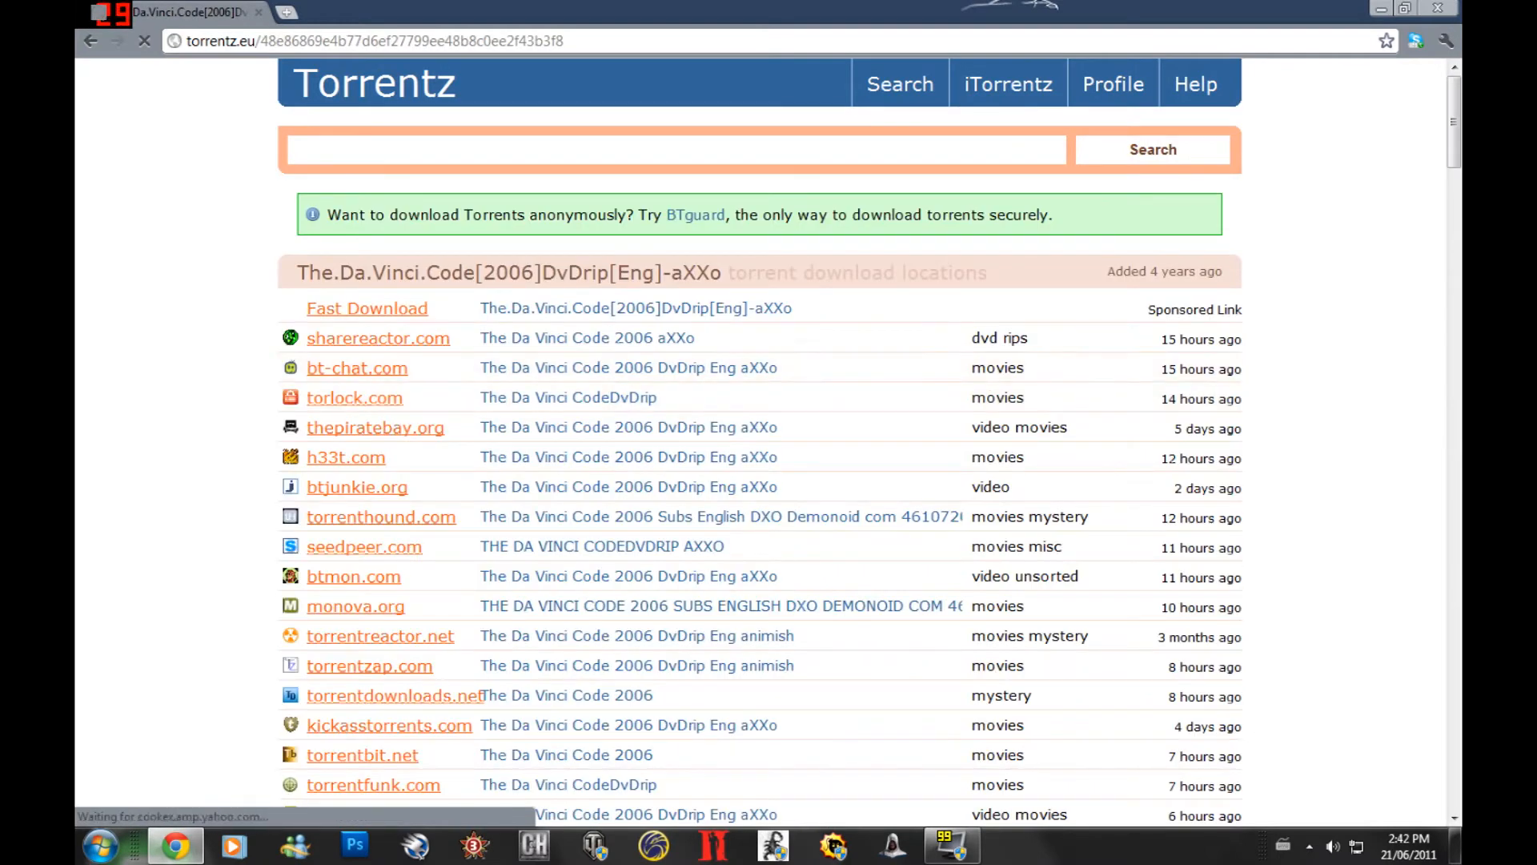
scroll(down, 3)
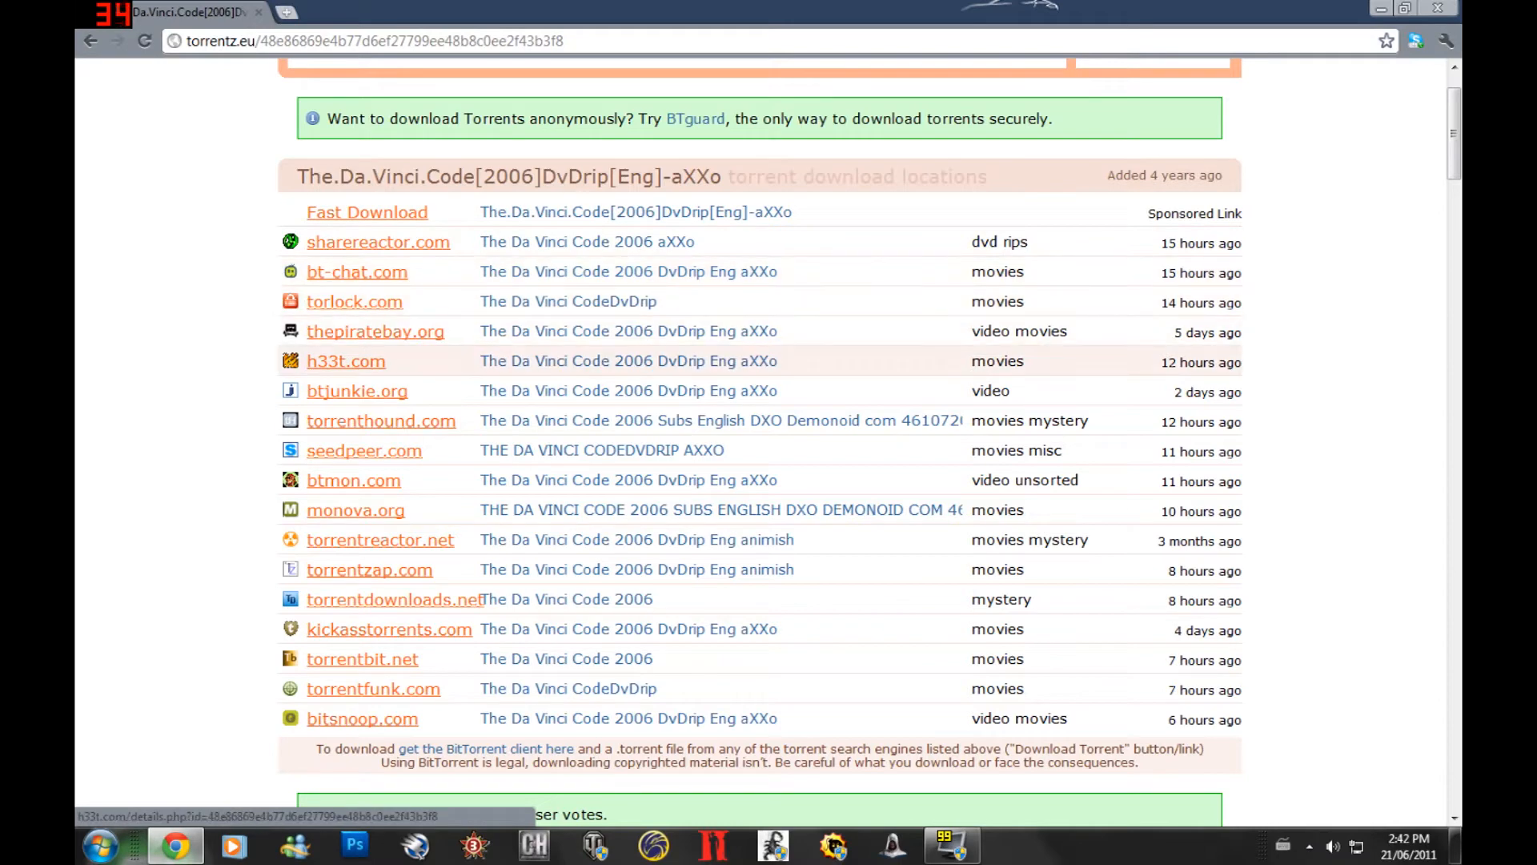
click(346, 360)
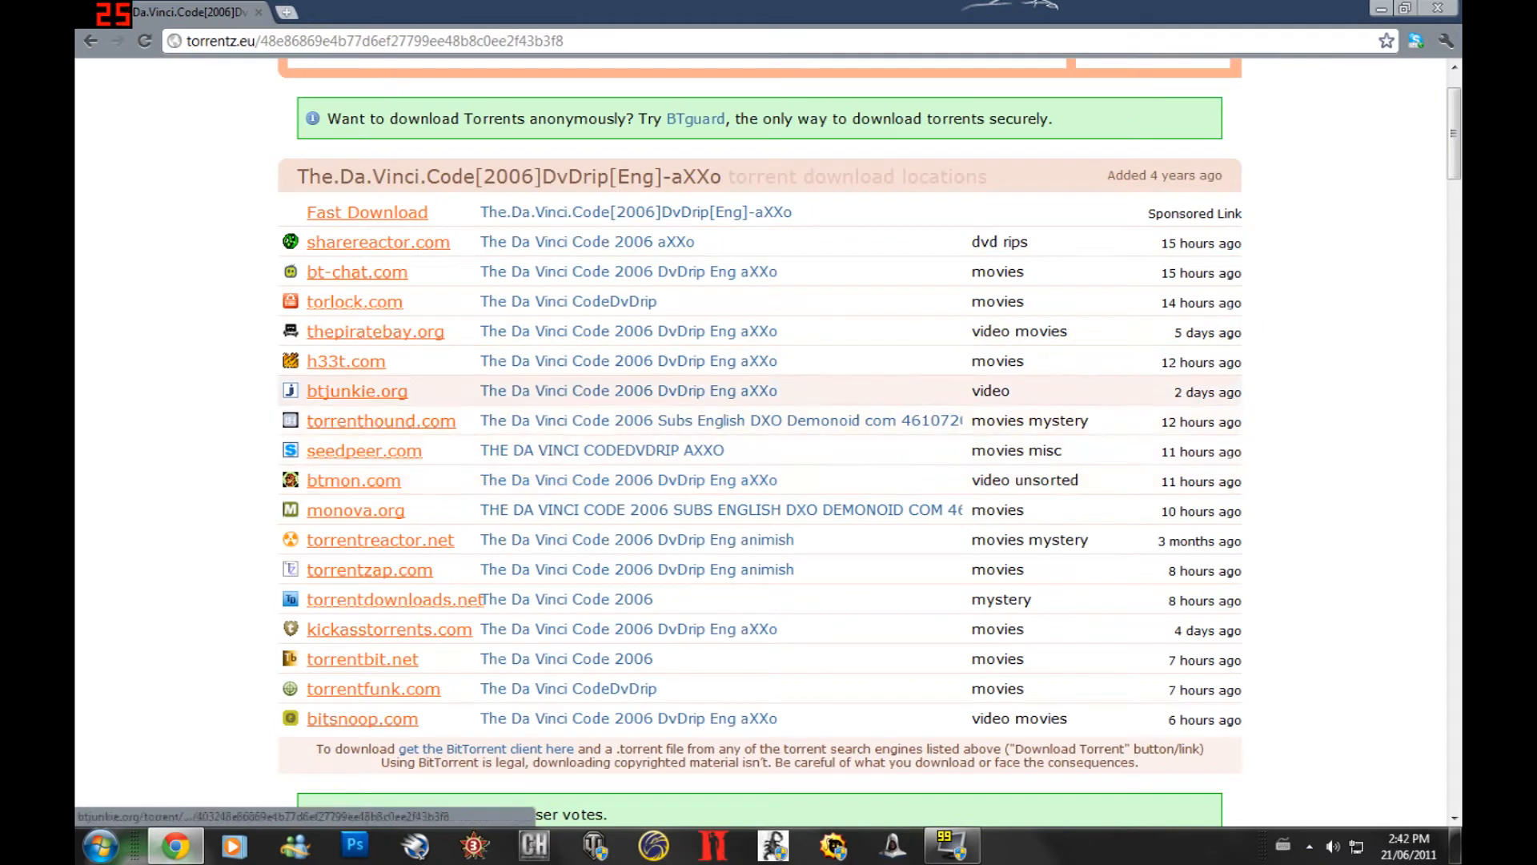
click(356, 390)
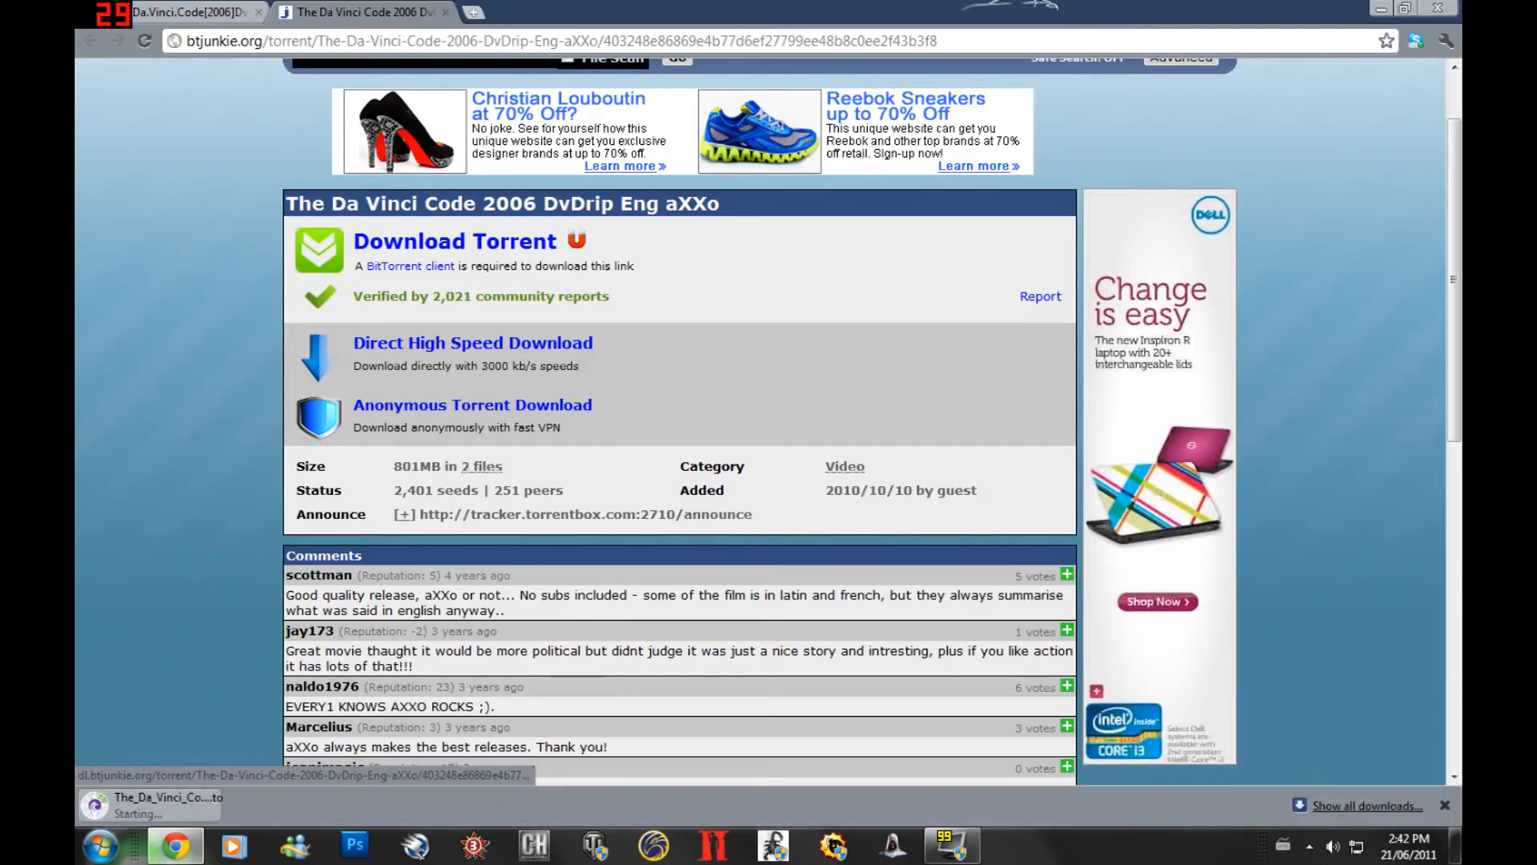
Download the Da Vinci Code .torrent file from the btjunkie listing
scroll(down, 3)
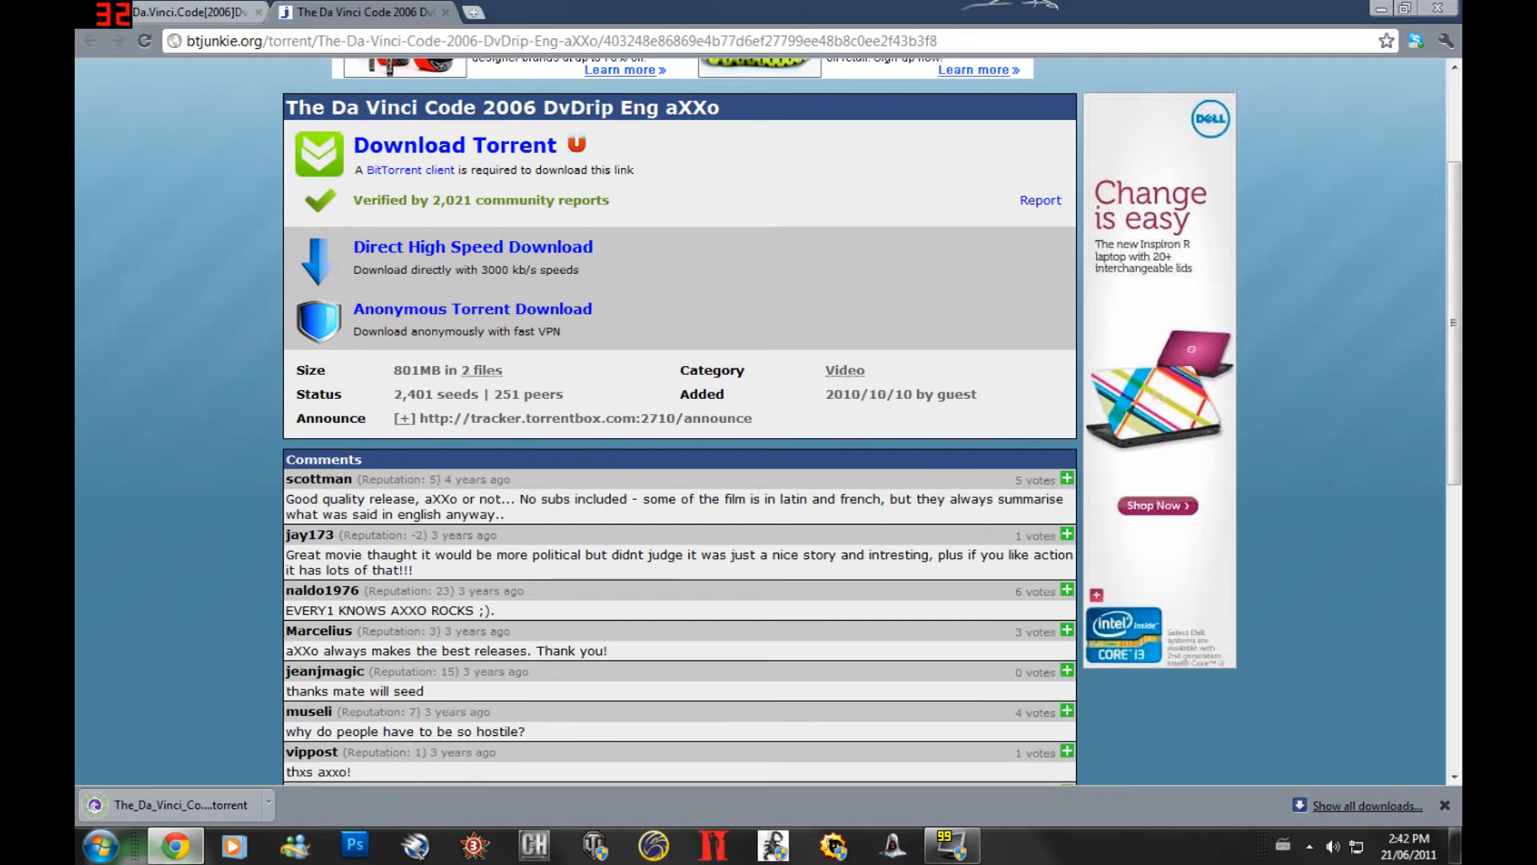
scroll(down, 3)
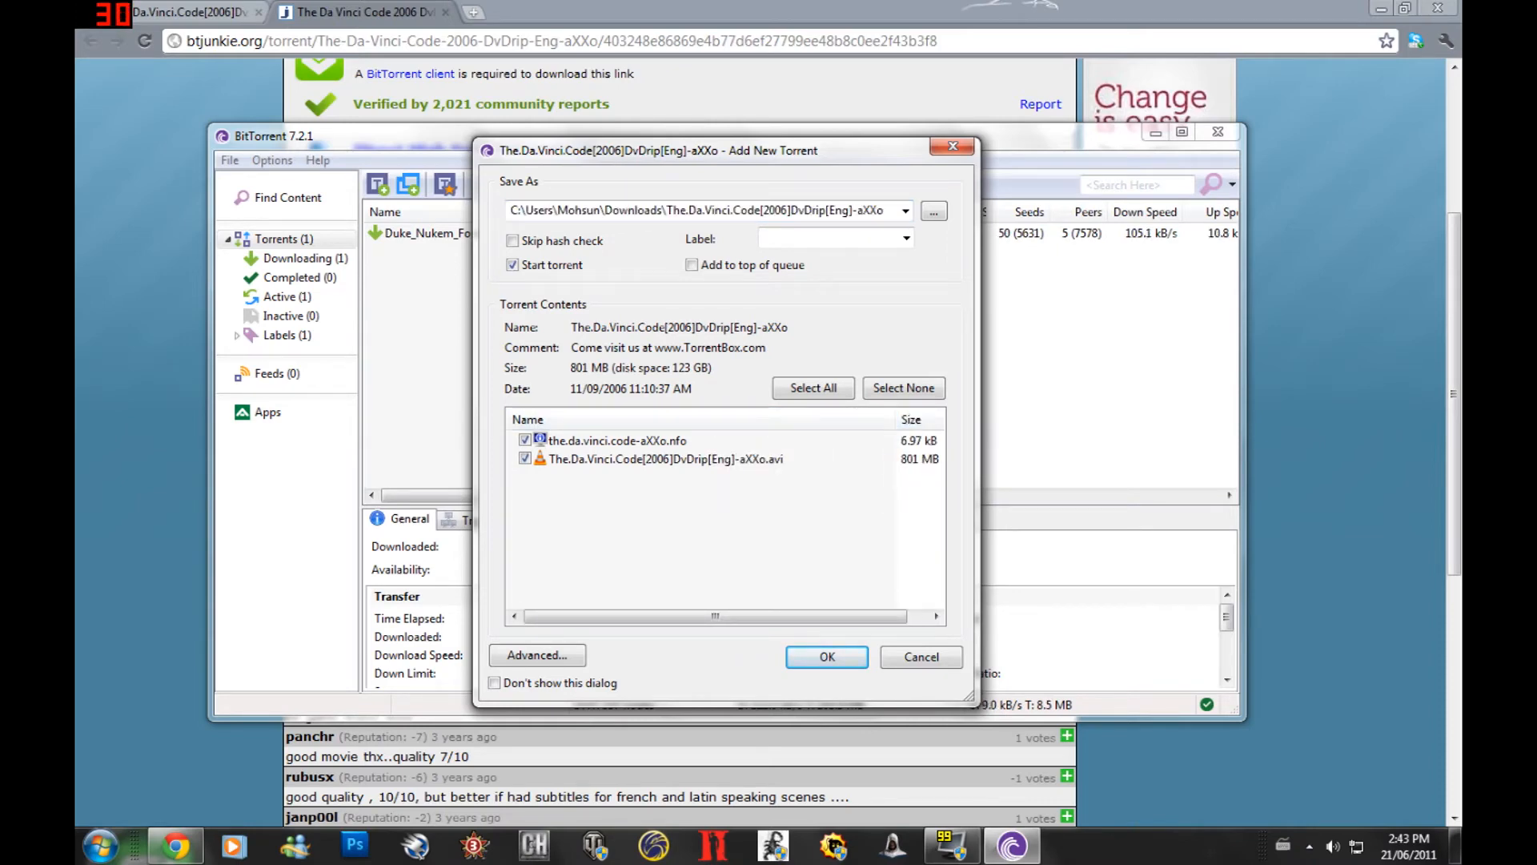
Add the torrent with the-da-vinci-code-aXXo.nfo excluded, keeping only the 801 MB .avi
click(525, 440)
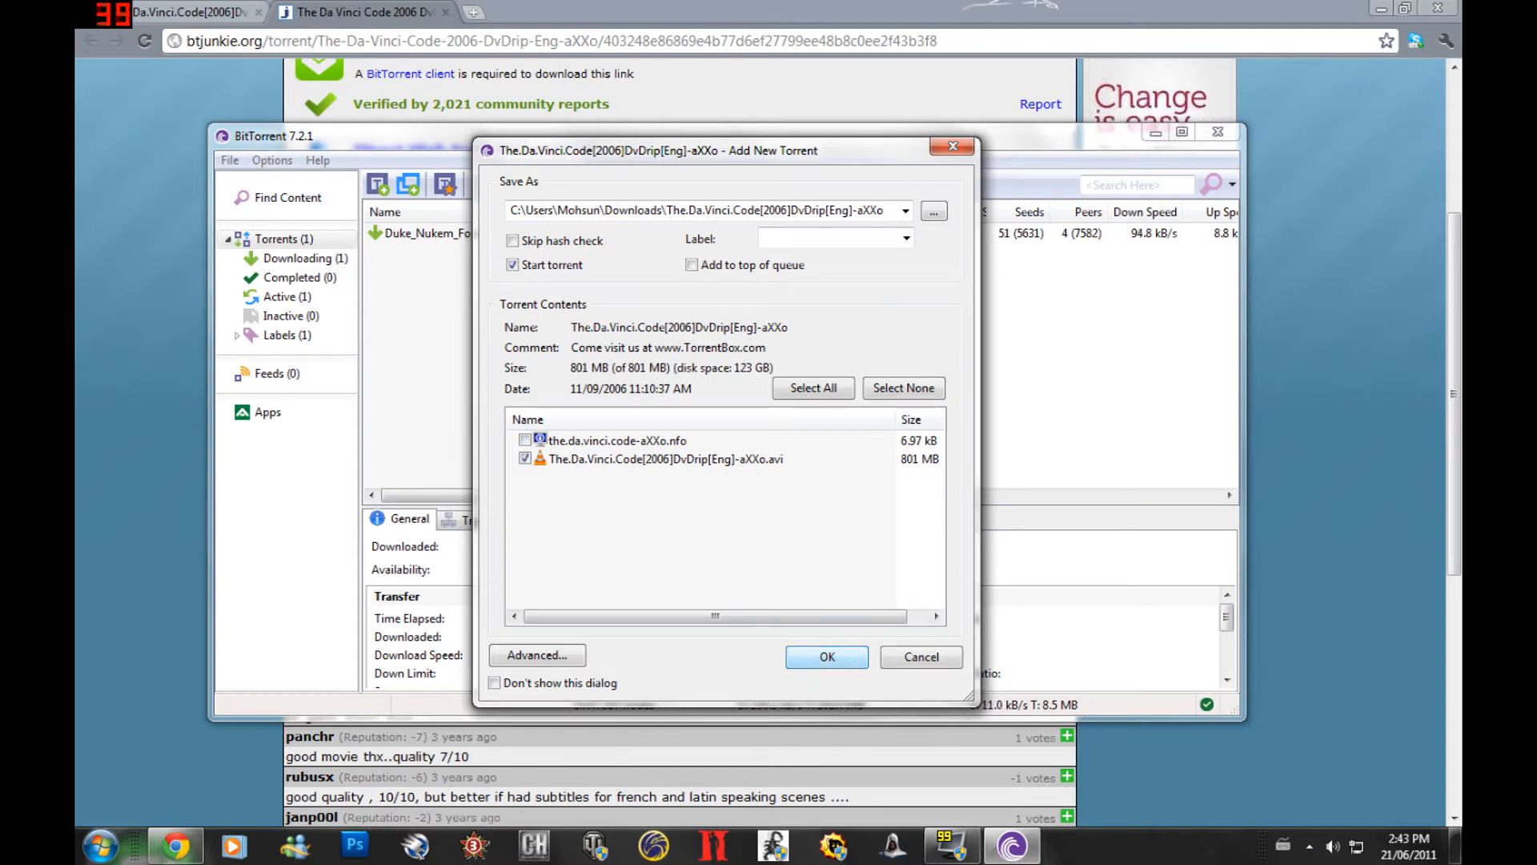
click(824, 657)
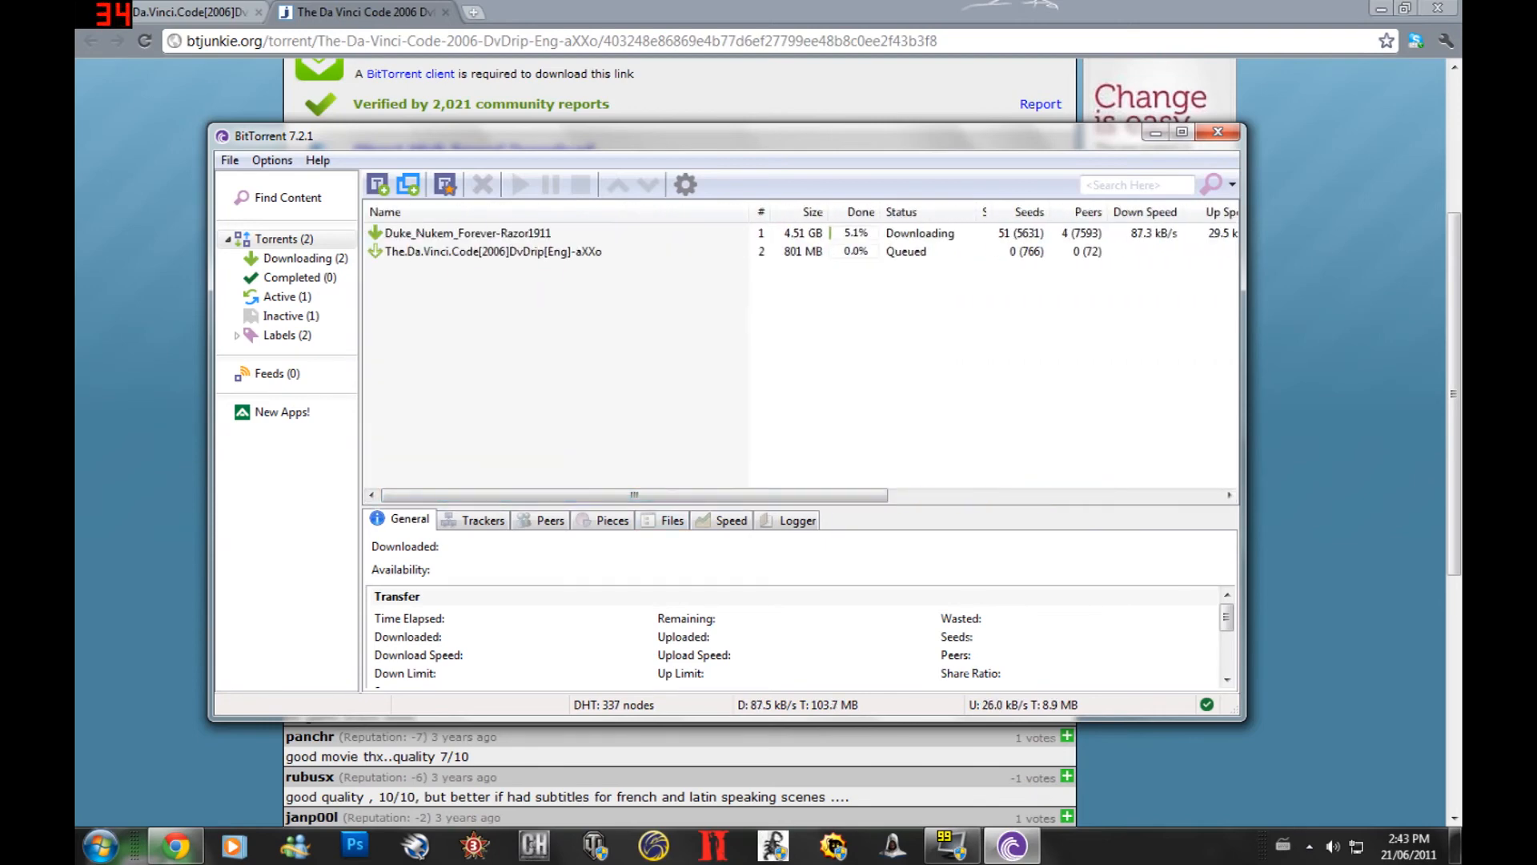
Select The.Da.Vinci.Code[2006]DvDrip[Eng]-aXXo to show its General details pane
click(490, 252)
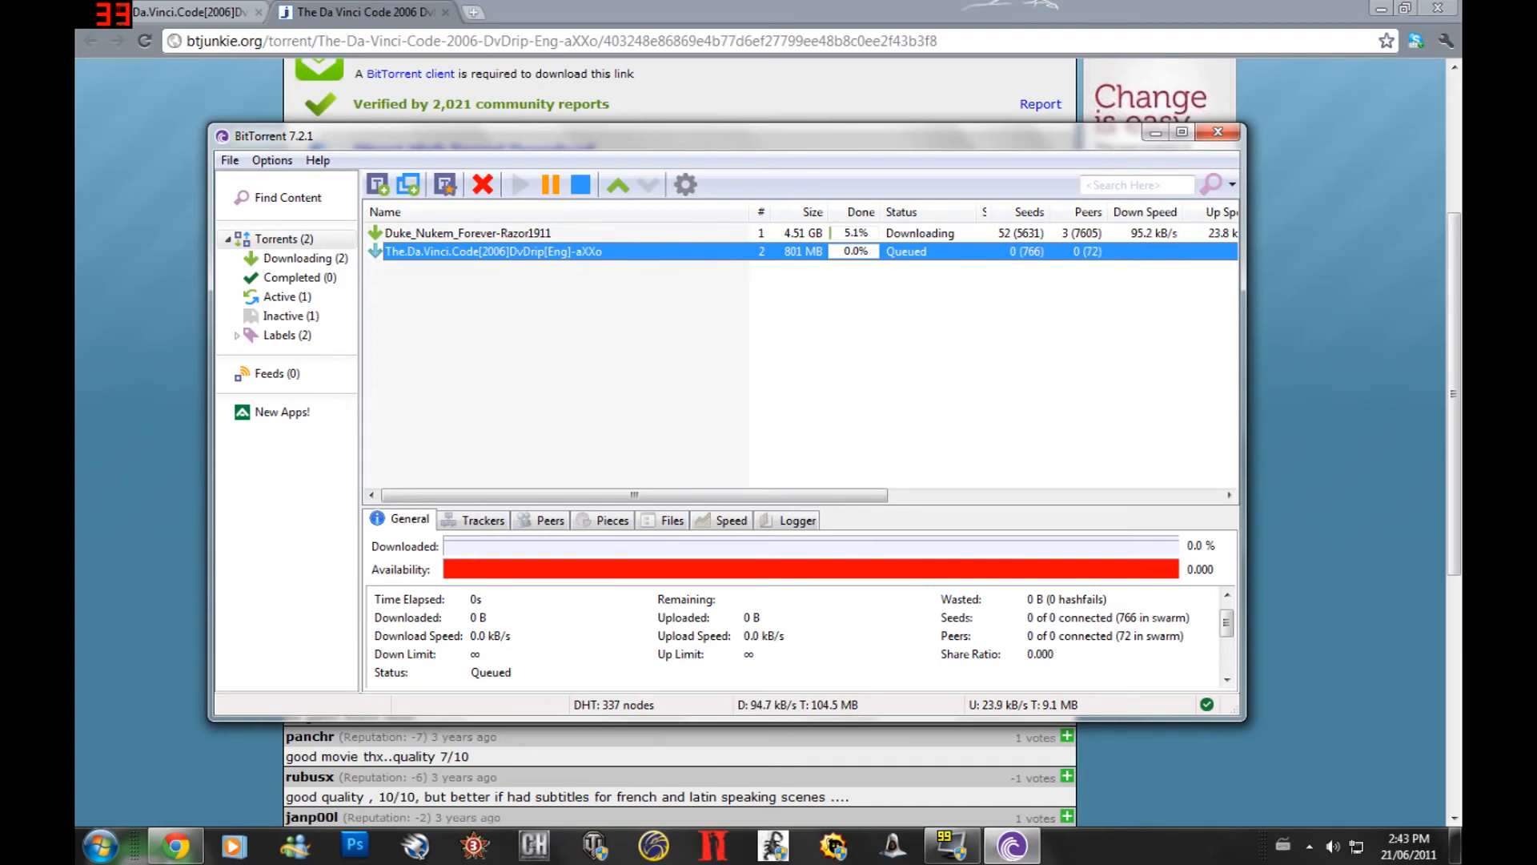
click(271, 160)
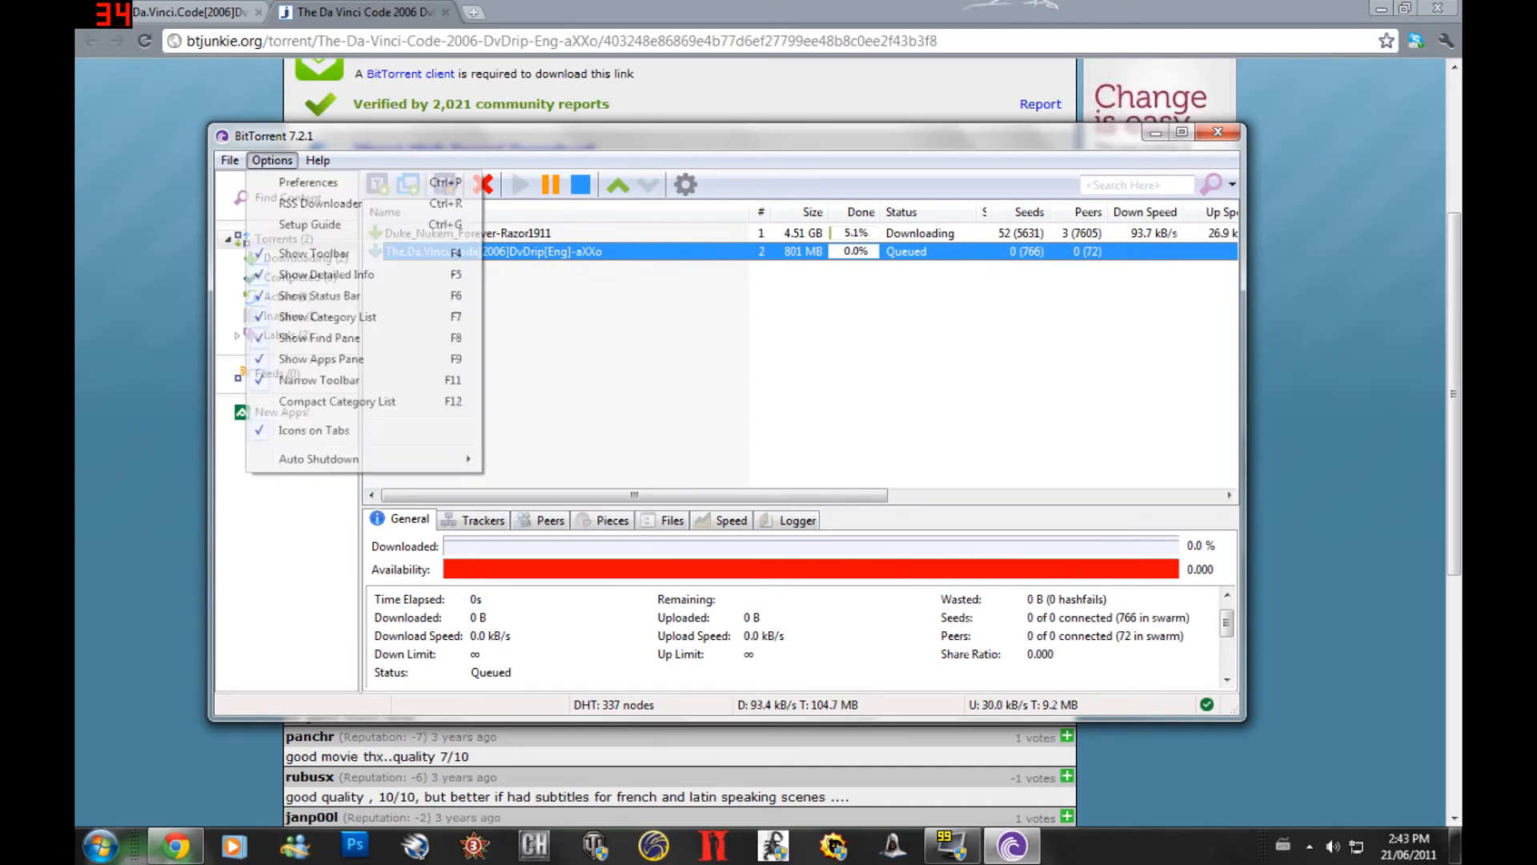
click(229, 160)
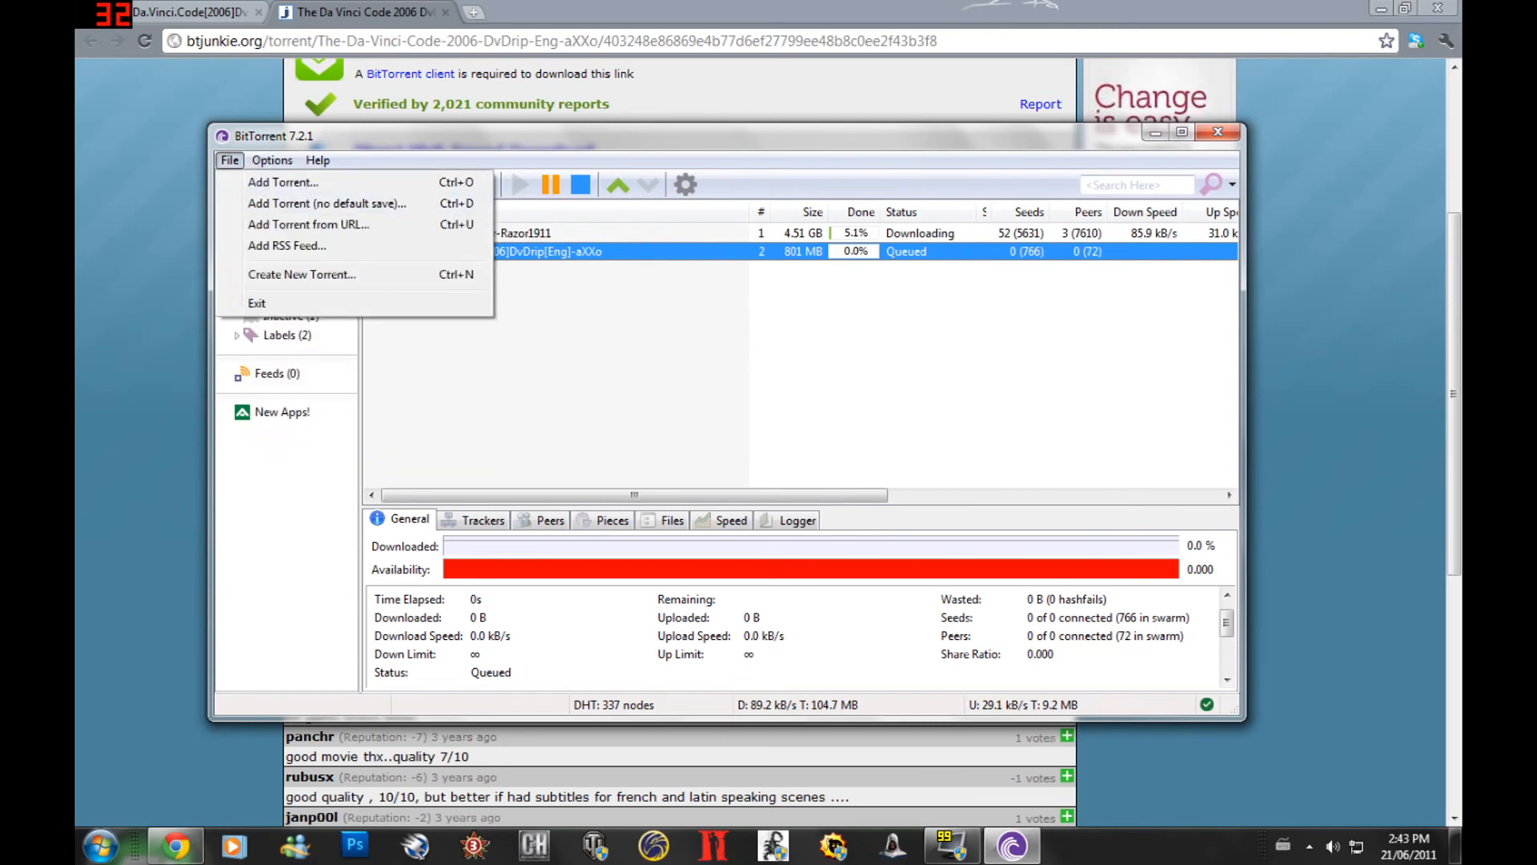
click(273, 160)
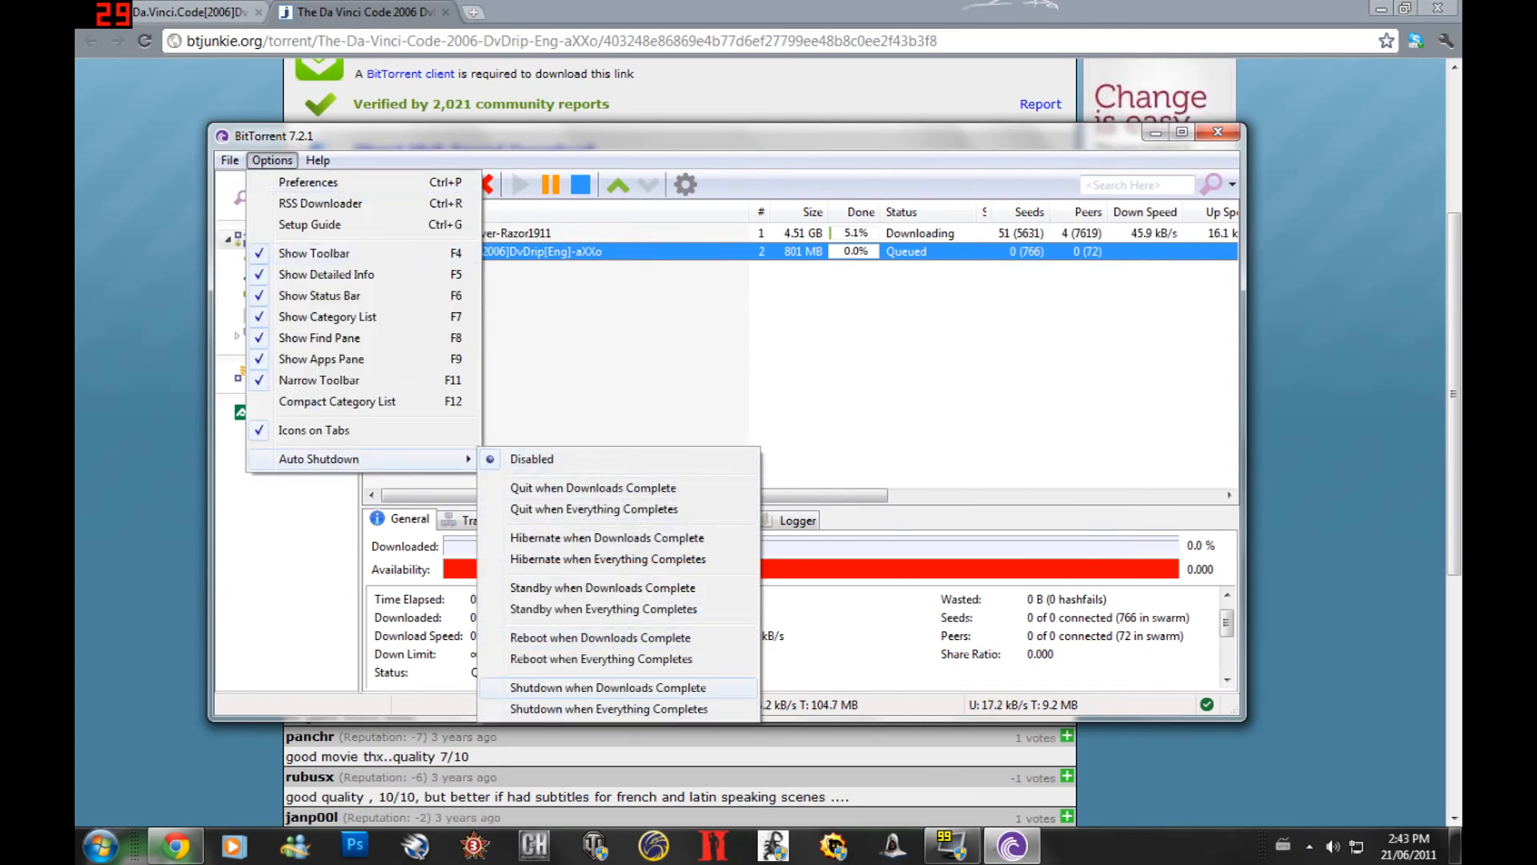
click(229, 160)
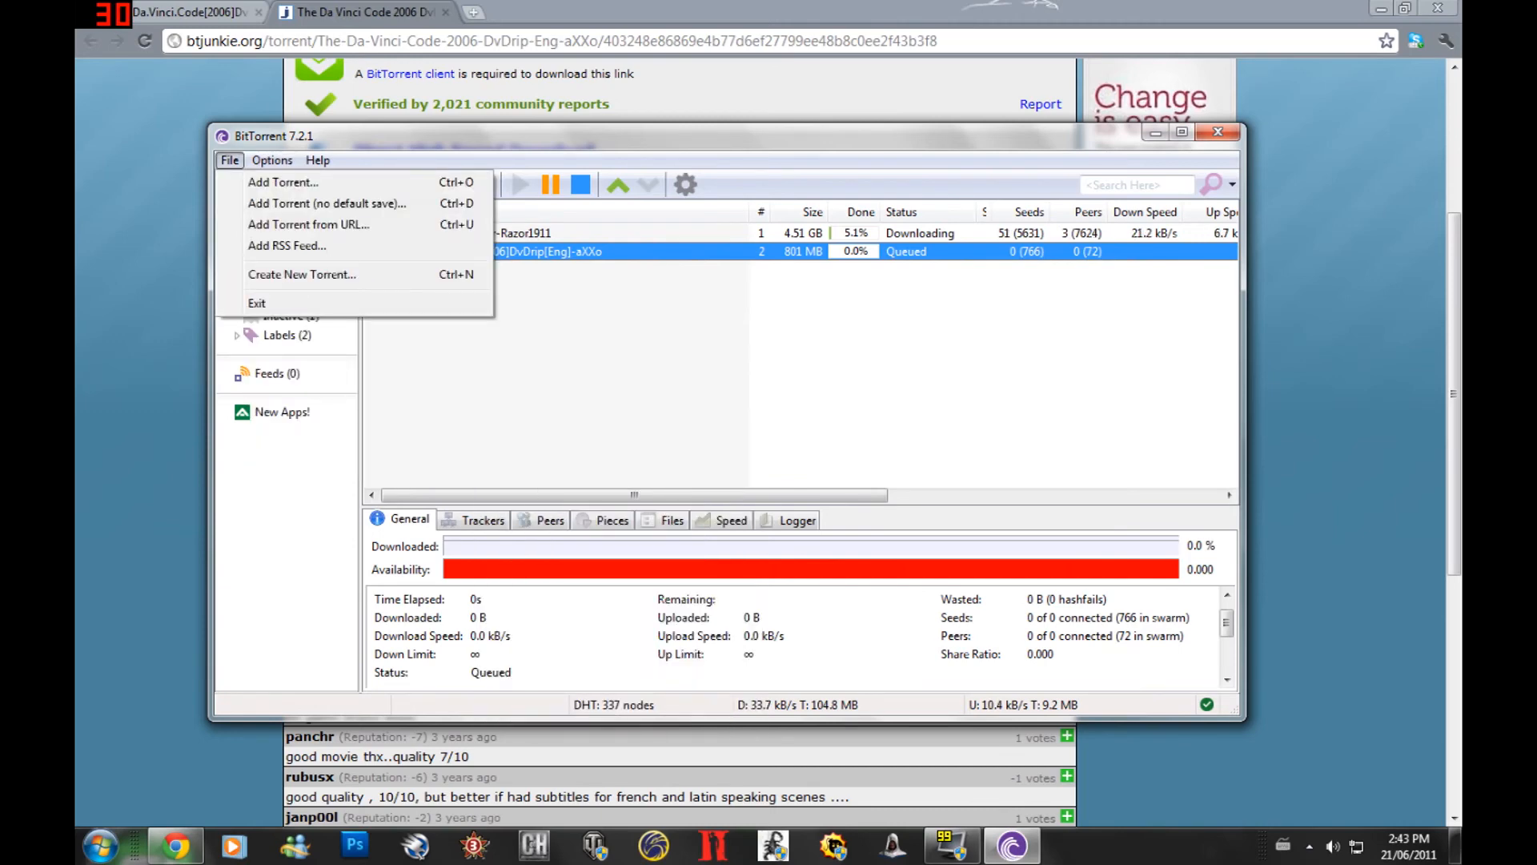
click(272, 160)
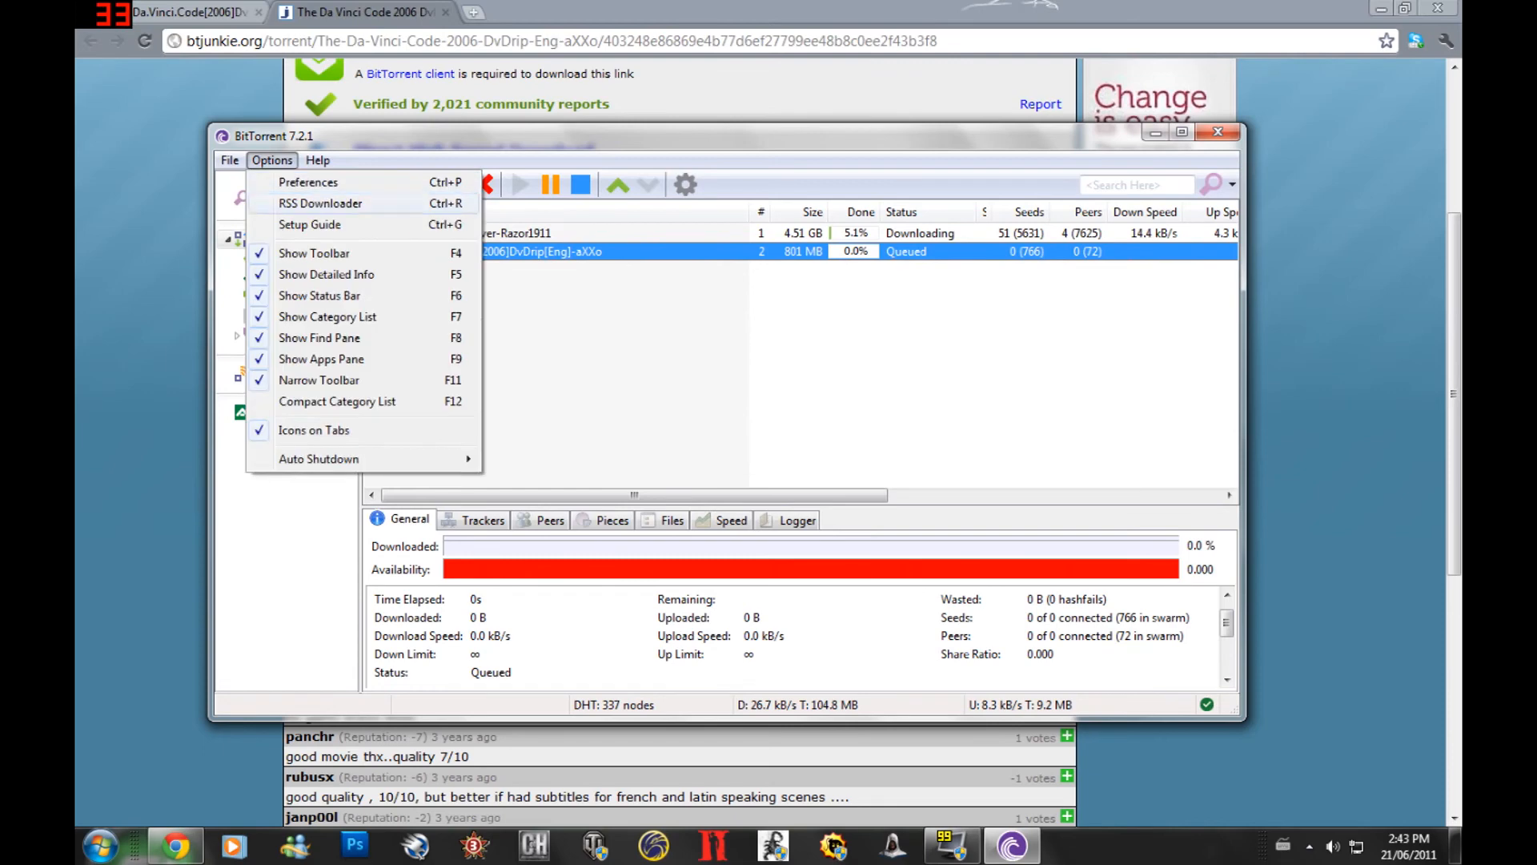
click(229, 160)
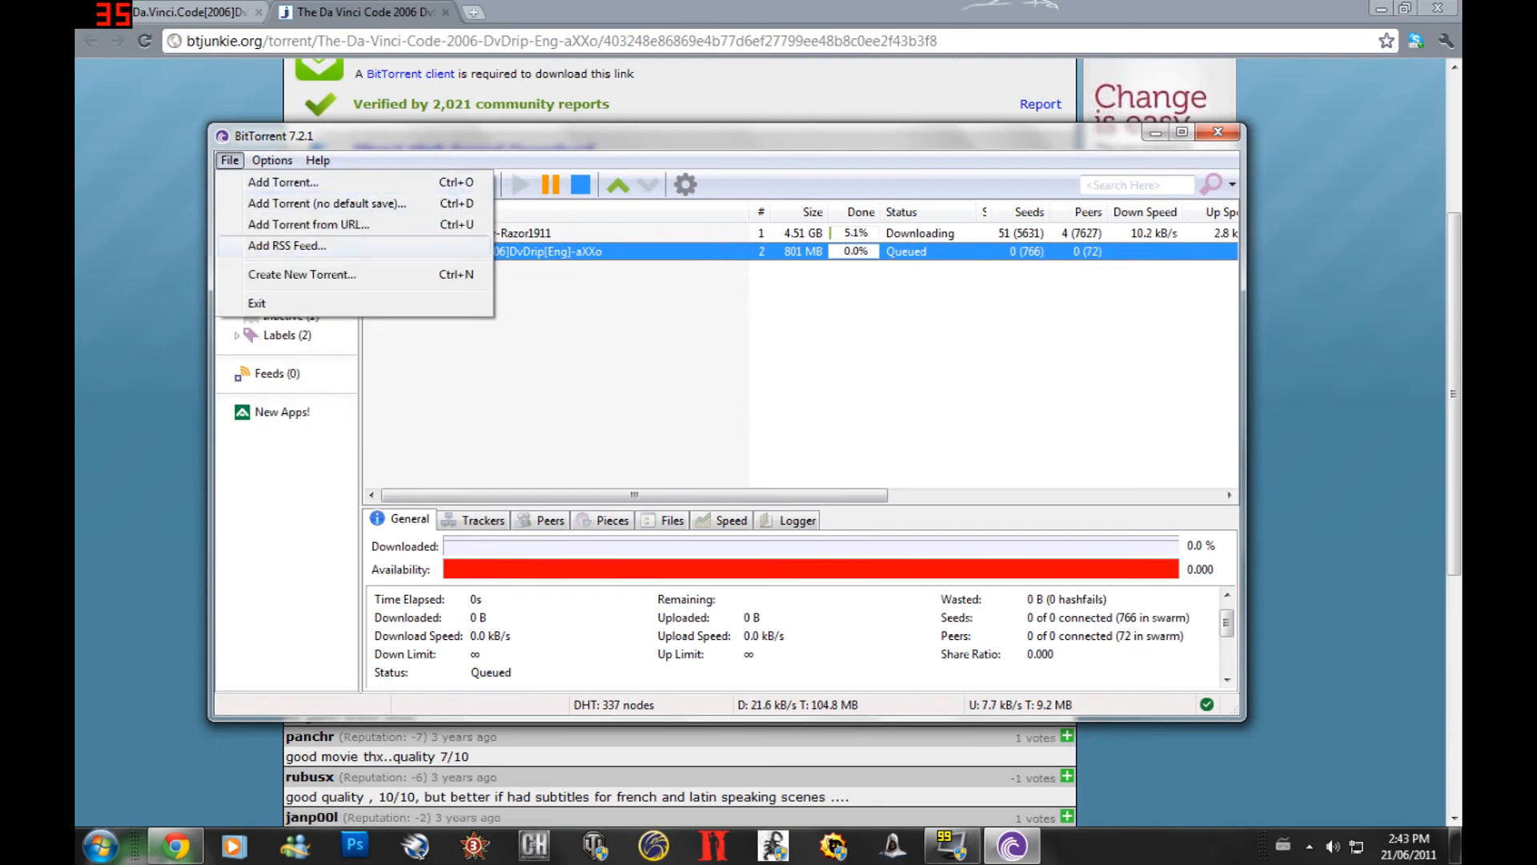
click(229, 160)
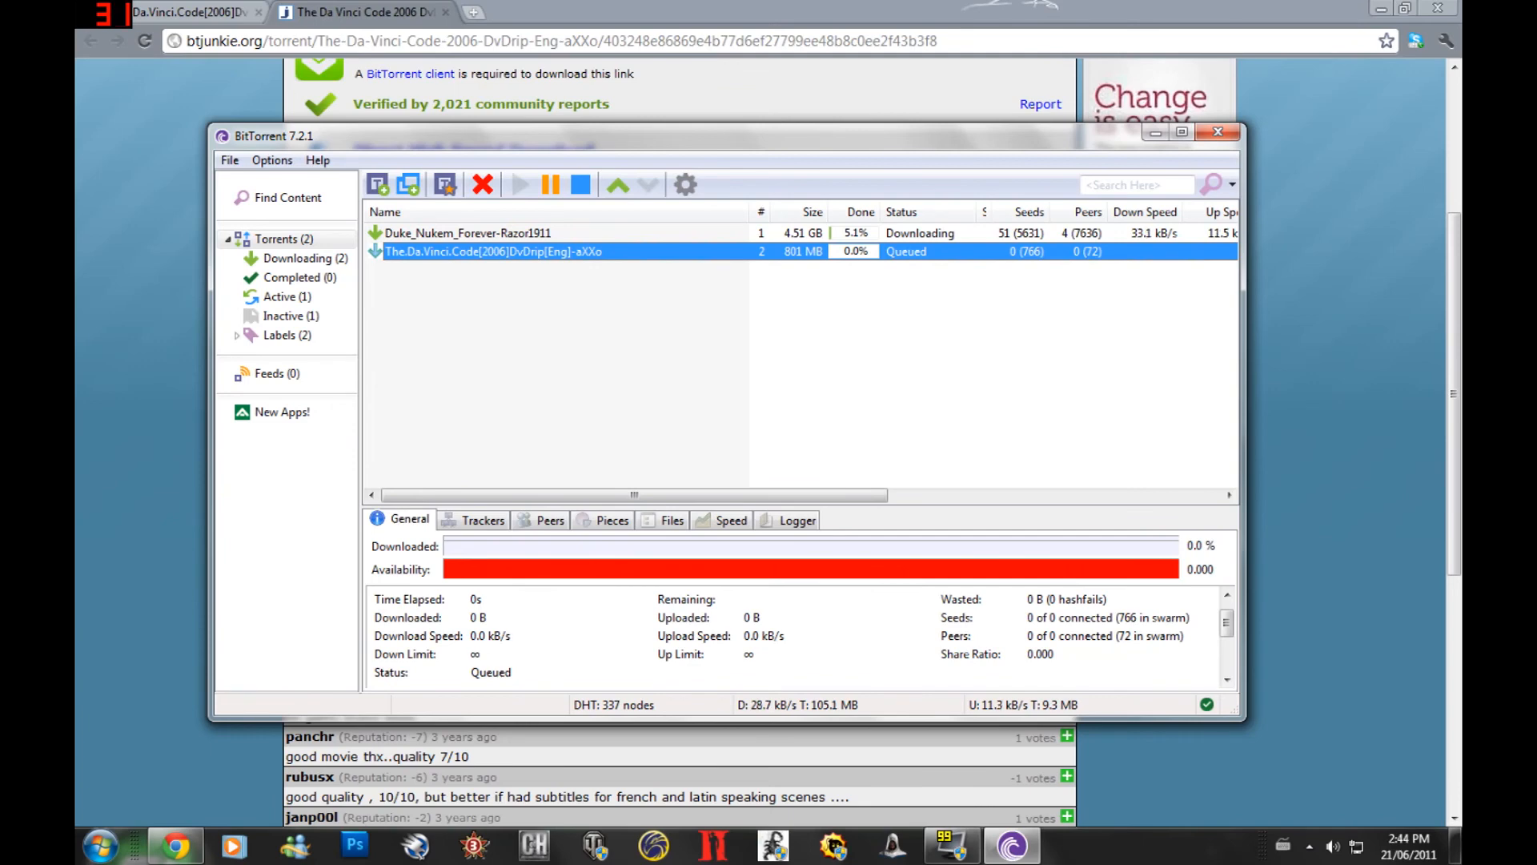
Browse to the Downloads folder in Windows Explorer
right_click(490, 252)
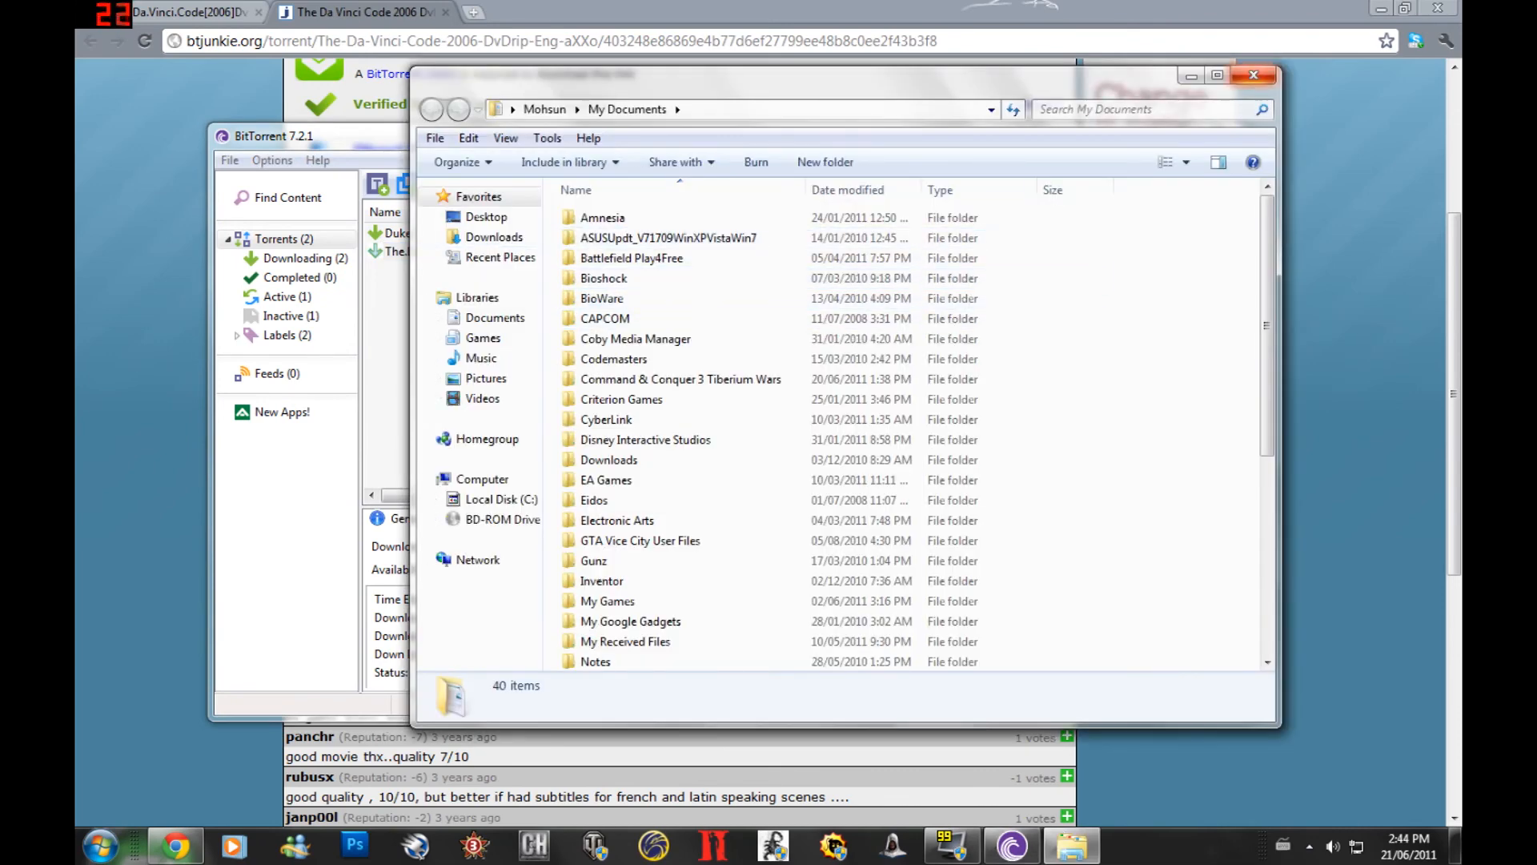
click(494, 237)
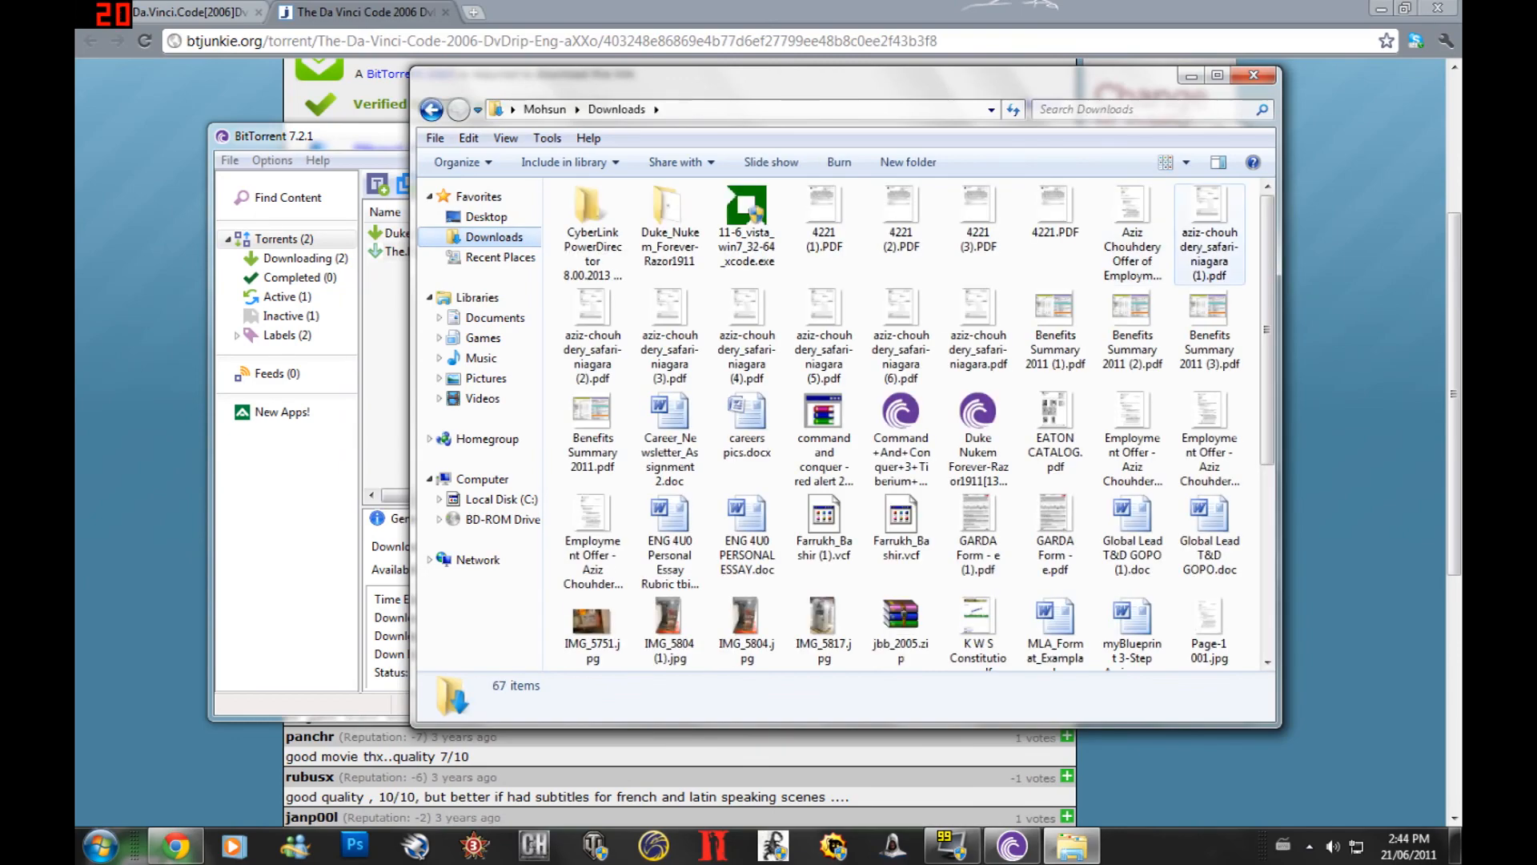